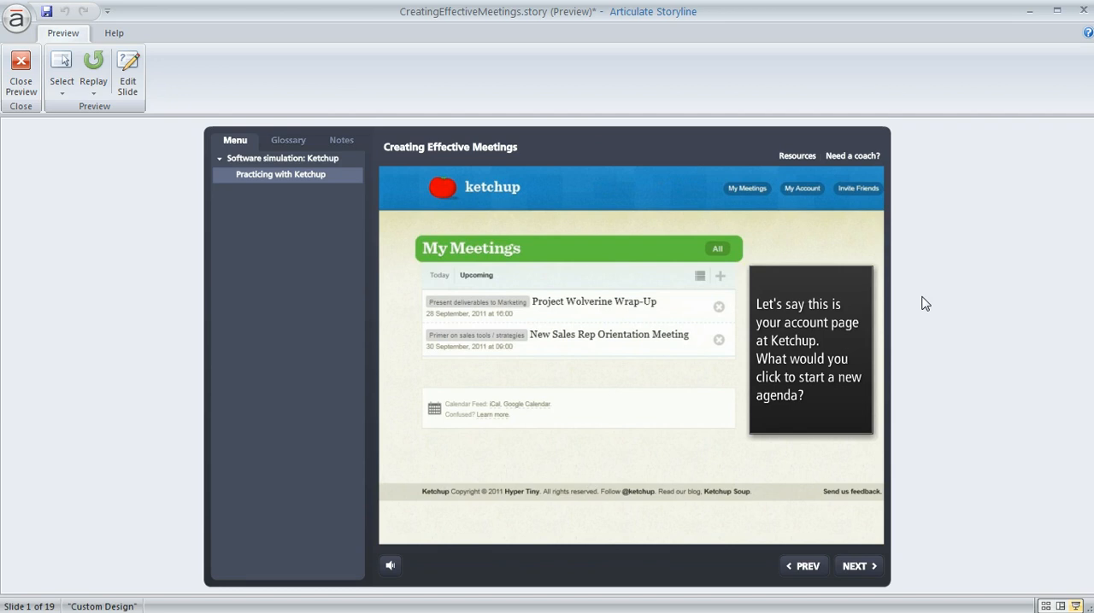
pyautogui.moveTo(434, 171)
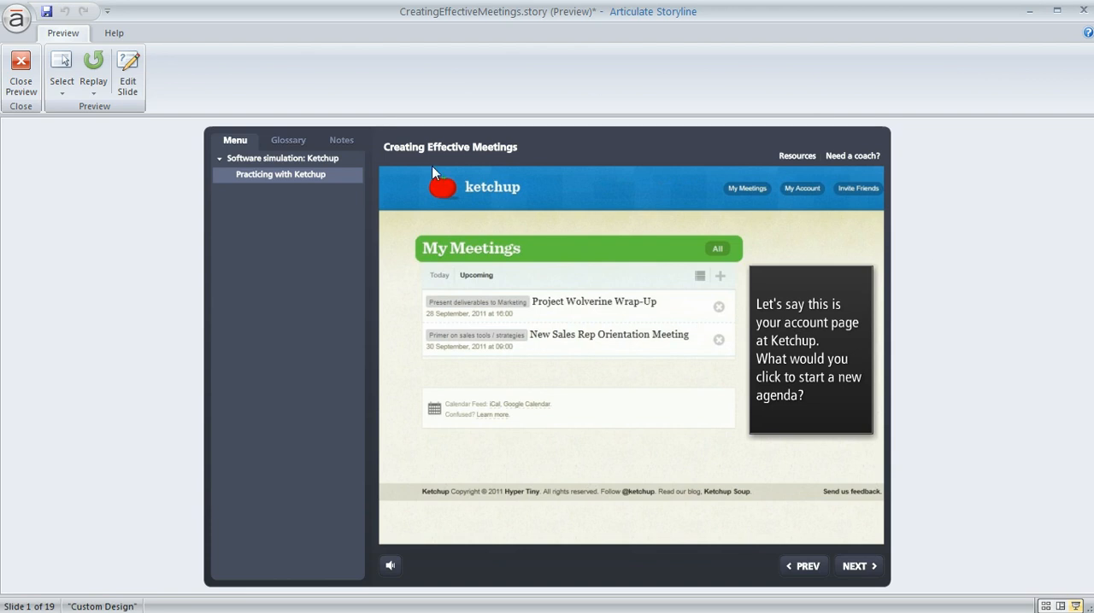
pyautogui.moveTo(523, 444)
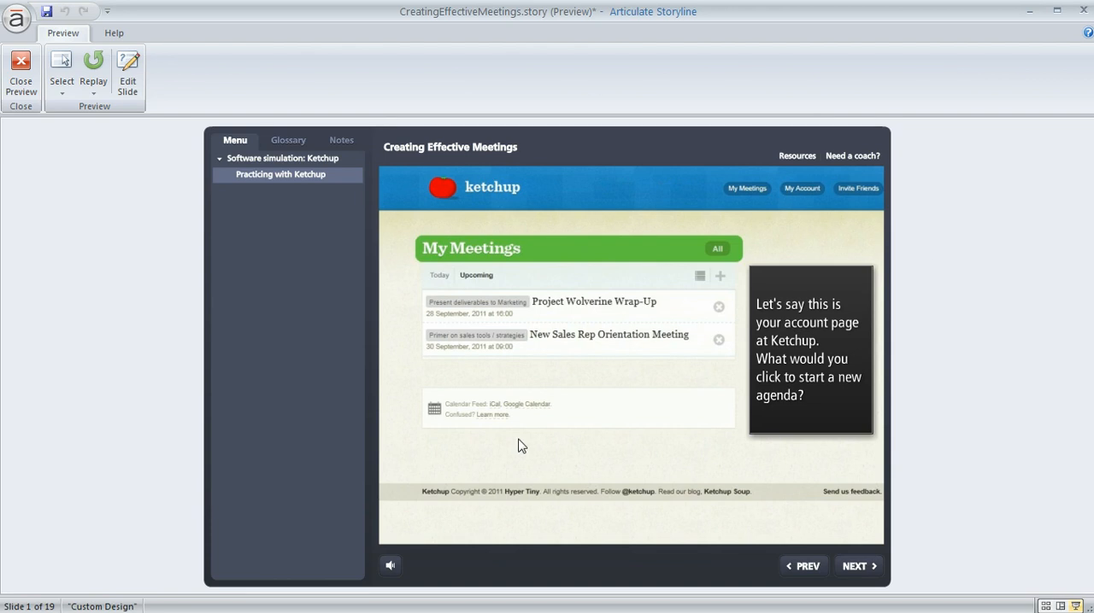
pyautogui.moveTo(699, 382)
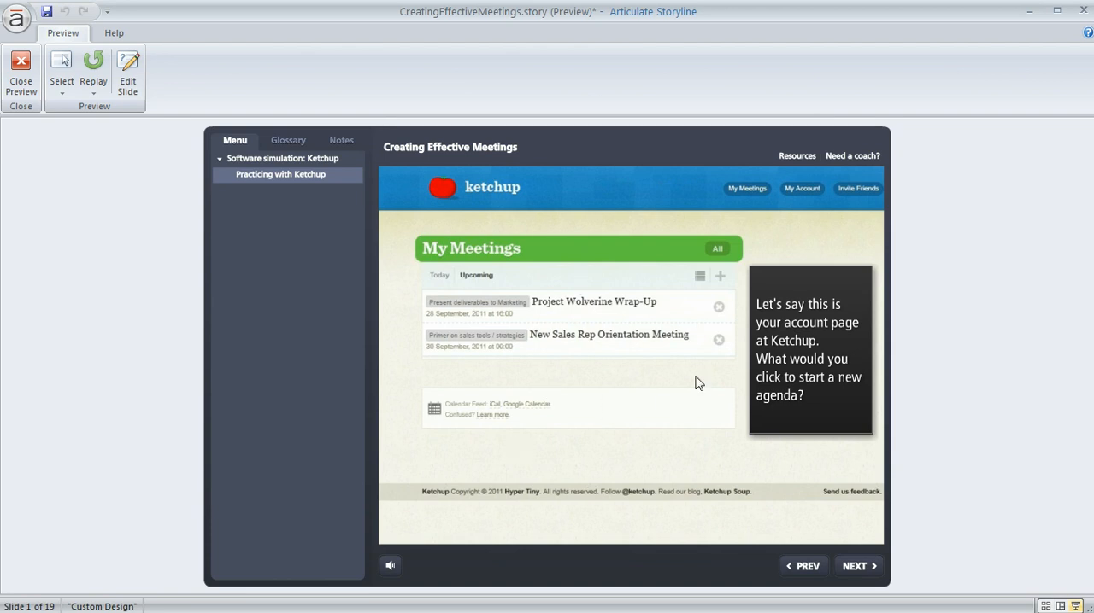
# Step: Start a new agenda via the plus button in the previewed Ketchup simulation
pyautogui.click(721, 275)
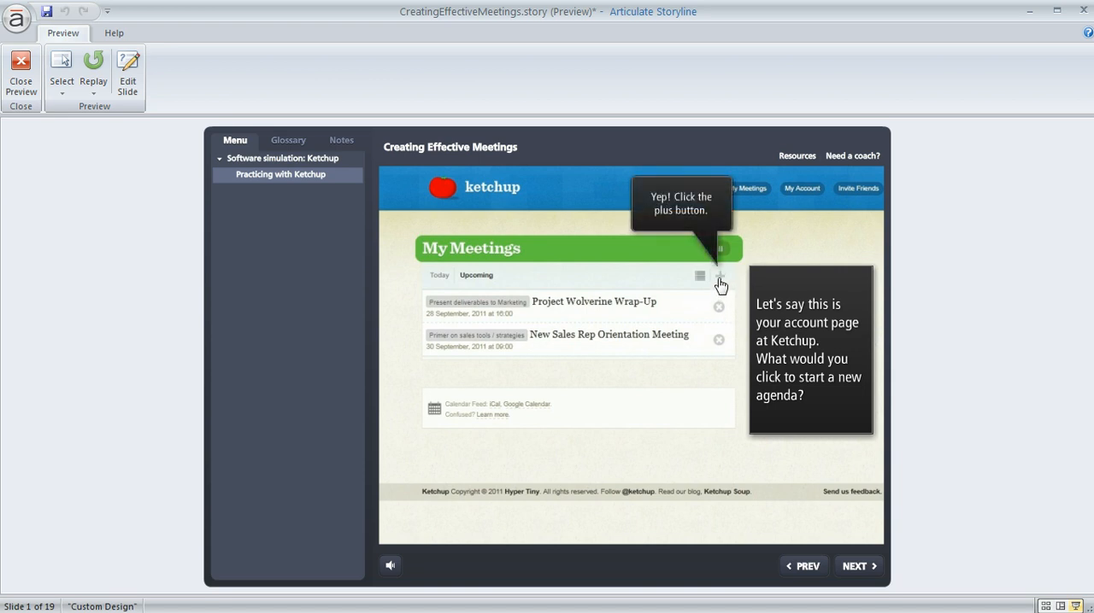
pyautogui.click(721, 275)
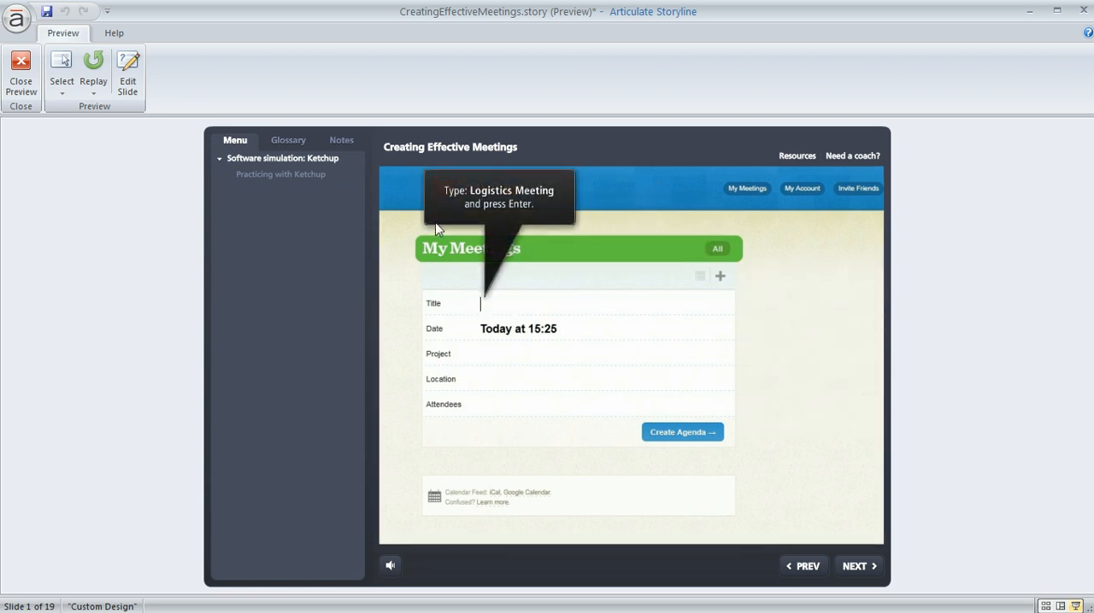
pyautogui.moveTo(492, 252)
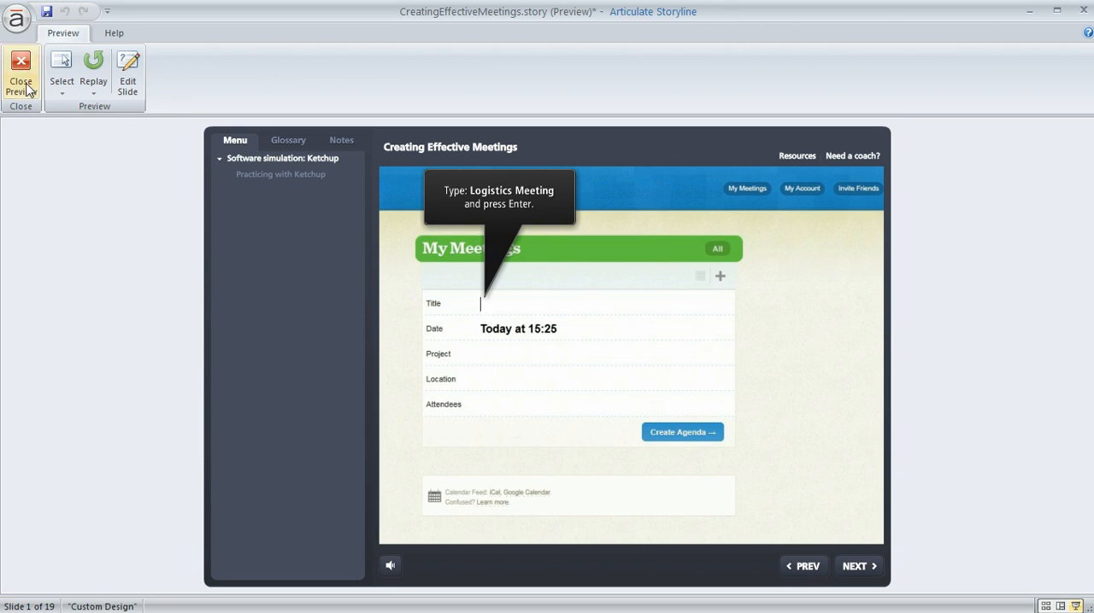
# Step: Close Preview and inspect Hotspot 1, the Hint Caption layer and the Practicing with Ketchup base layer
pyautogui.click(21, 71)
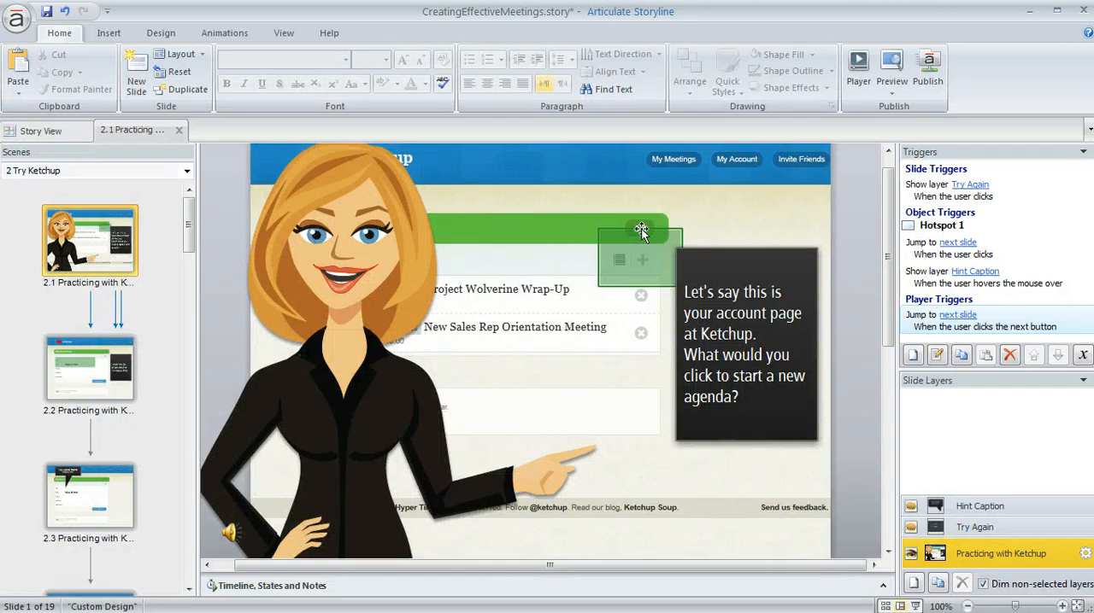
pyautogui.click(639, 242)
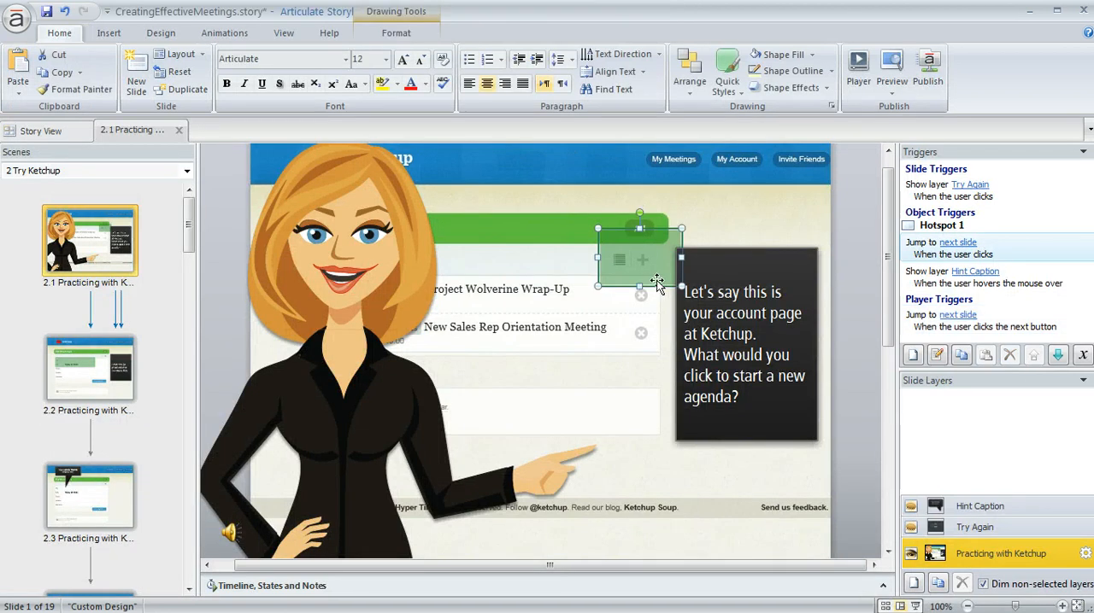
pyautogui.moveTo(1012, 516)
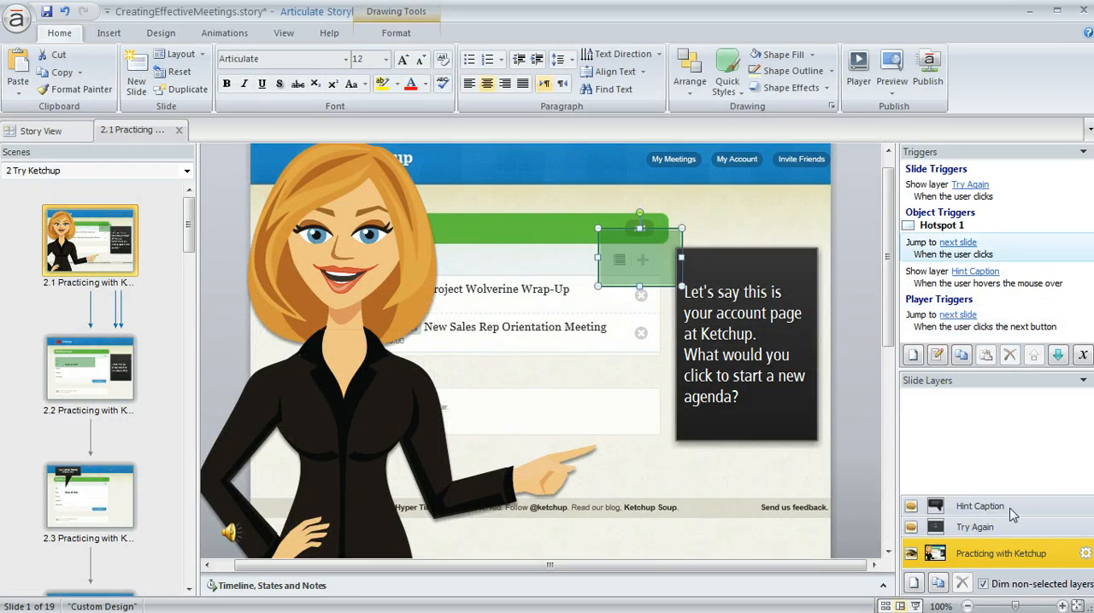
pyautogui.click(981, 506)
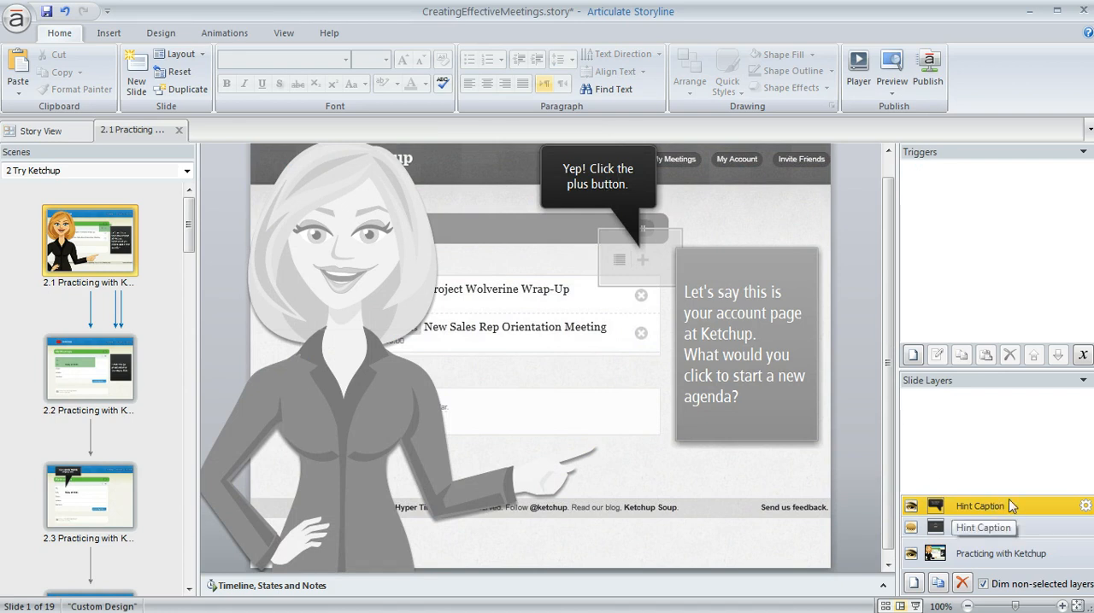
pyautogui.click(1002, 554)
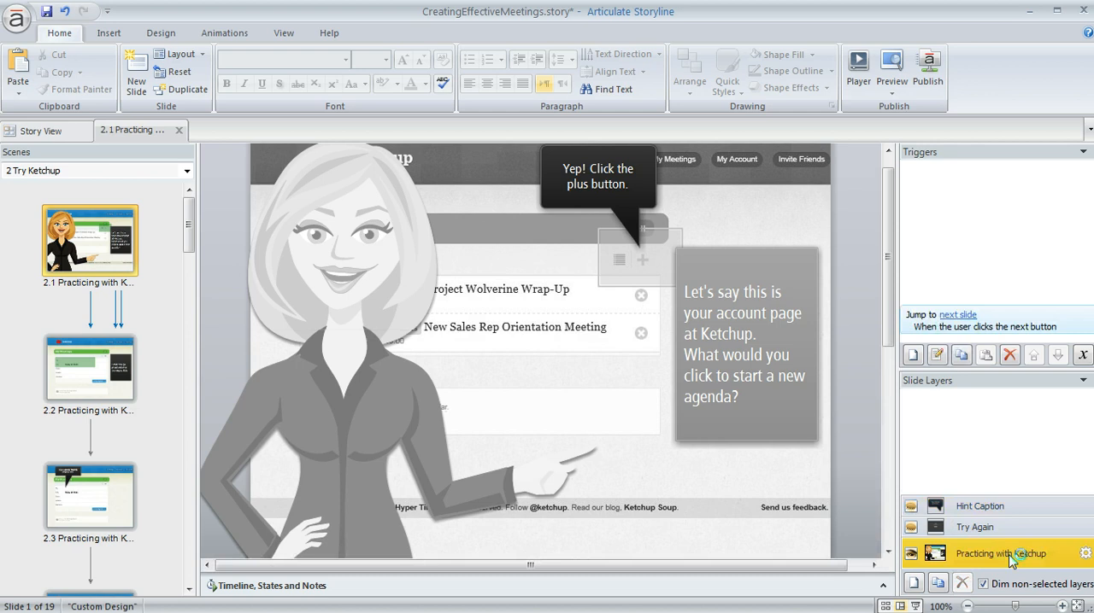
pyautogui.click(663, 260)
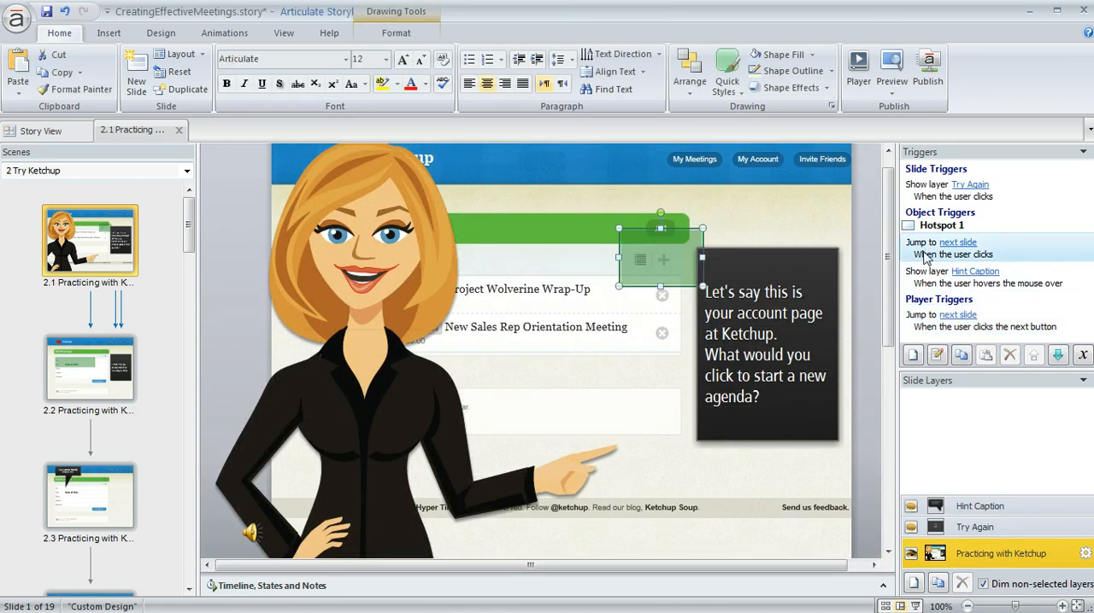
pyautogui.moveTo(707, 239)
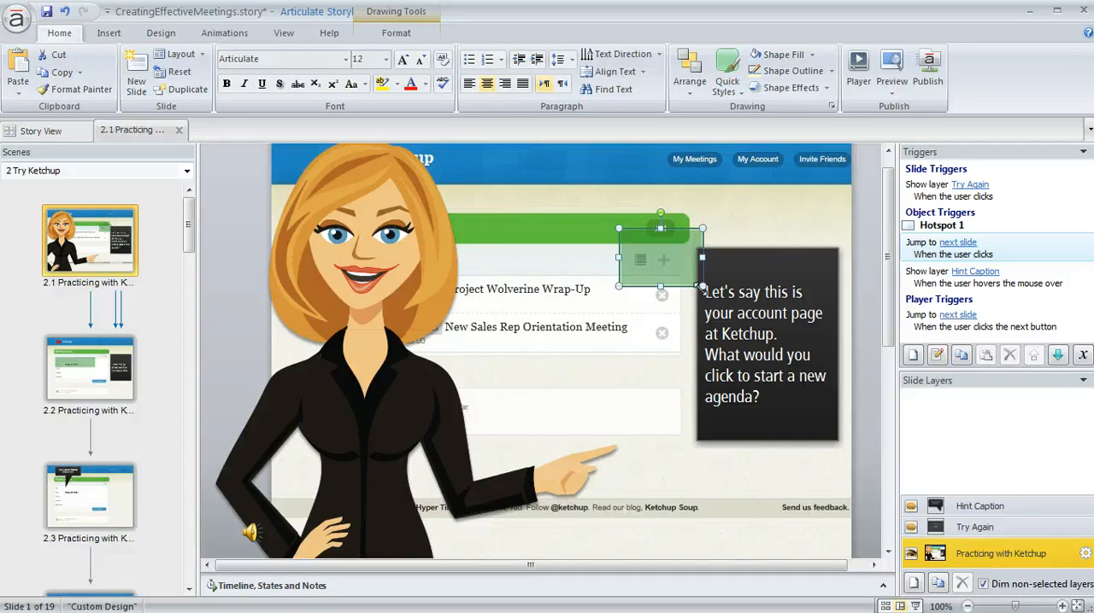
pyautogui.moveTo(816, 272)
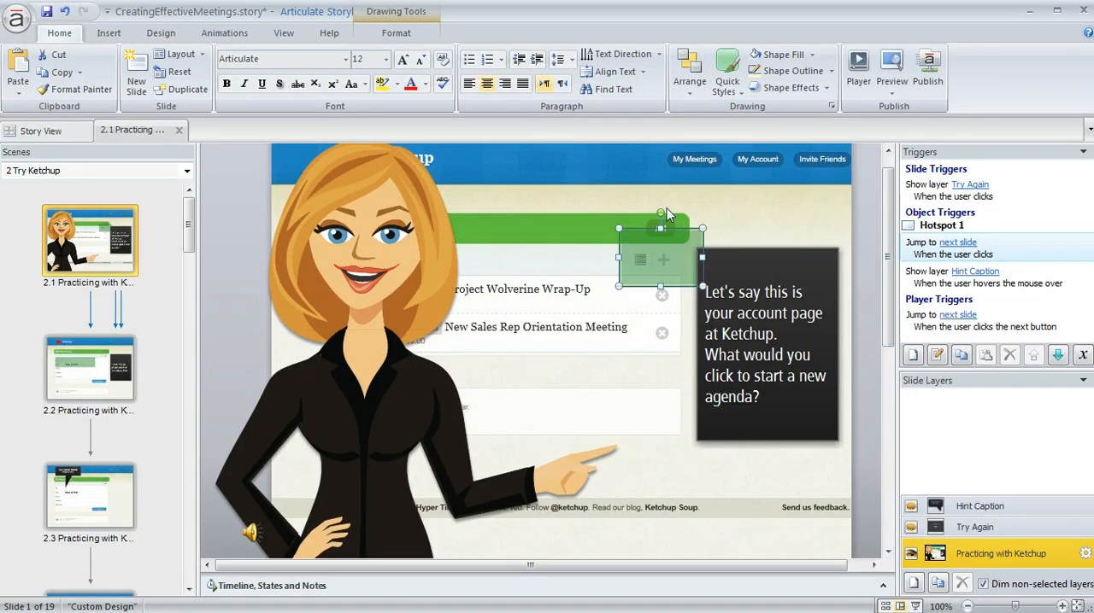
pyautogui.moveTo(653, 209)
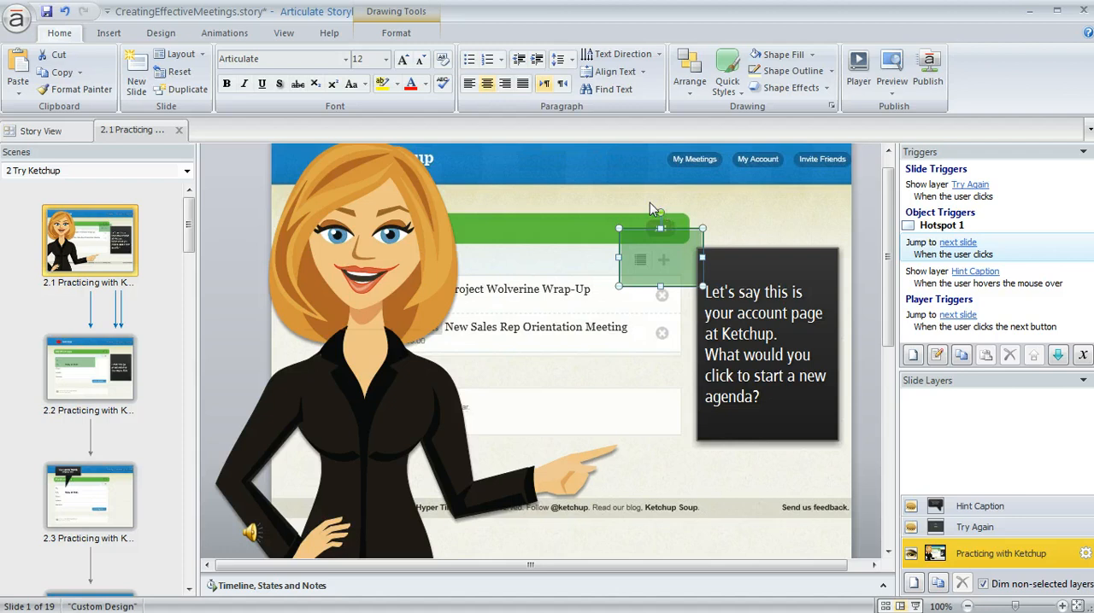
# Step: Choose the existing Desktop recording under Record Screen to bring up Insert Slides
pyautogui.click(110, 33)
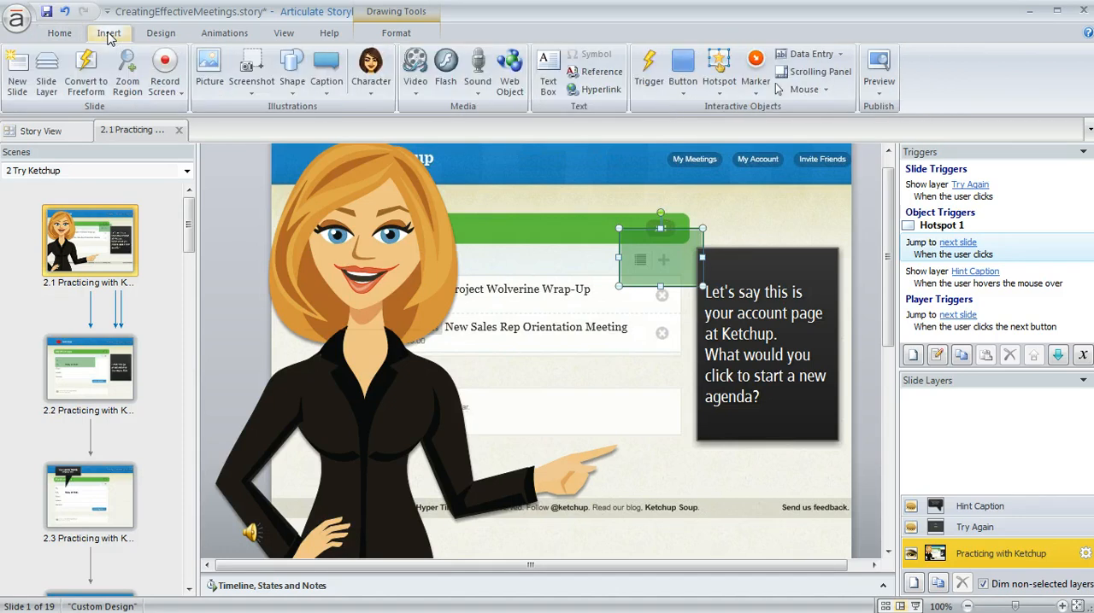
pyautogui.click(161, 68)
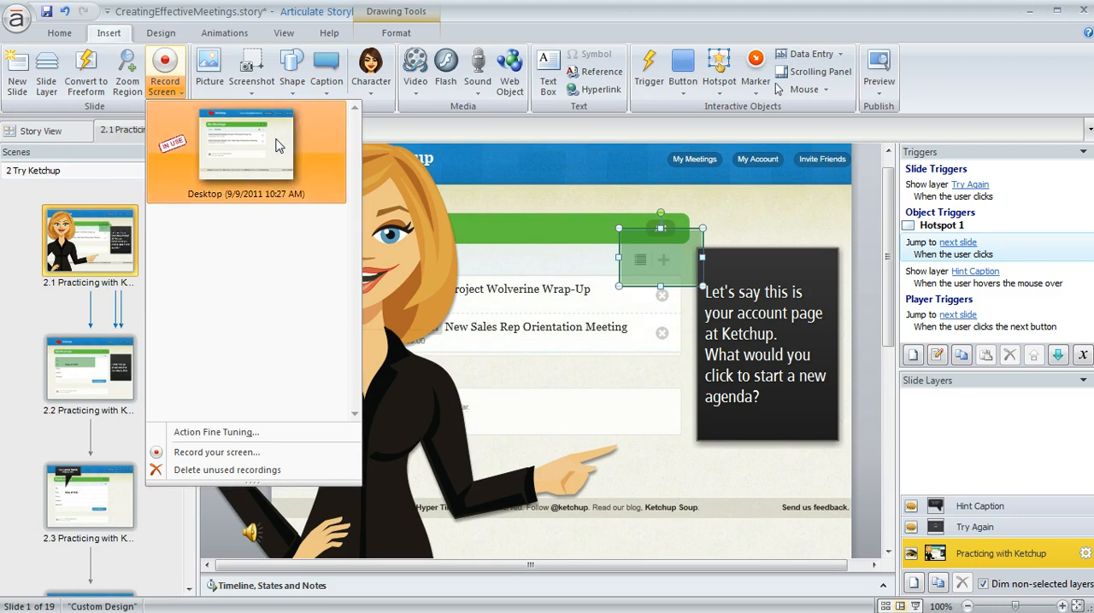
pyautogui.click(246, 152)
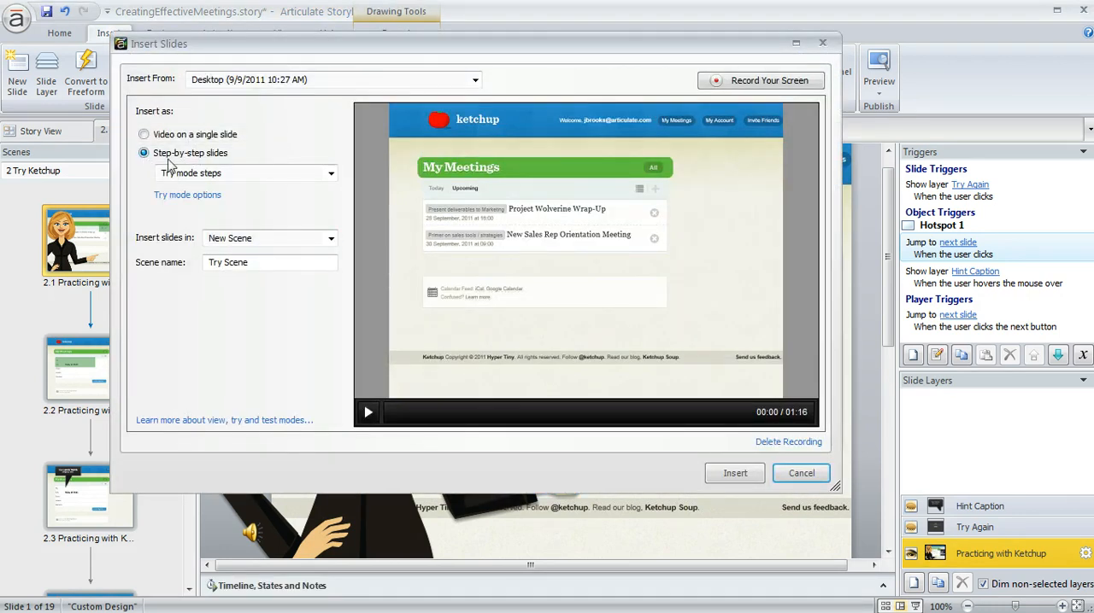
# Step: Keep Try mode steps as the step-by-step mode and bring up Try Slide Options
pyautogui.click(331, 172)
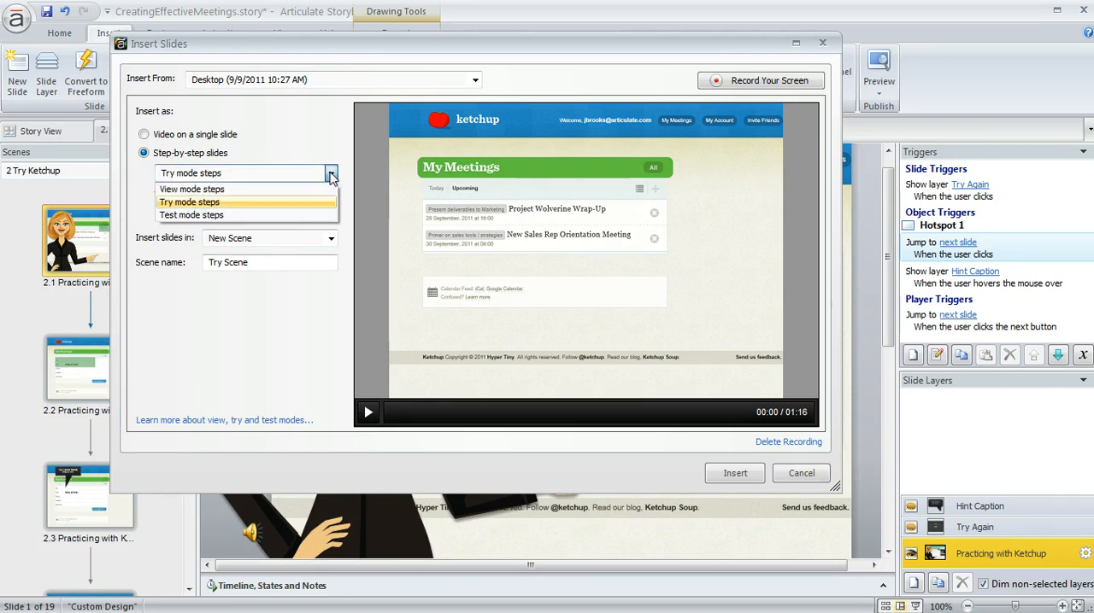
pyautogui.moveTo(236, 215)
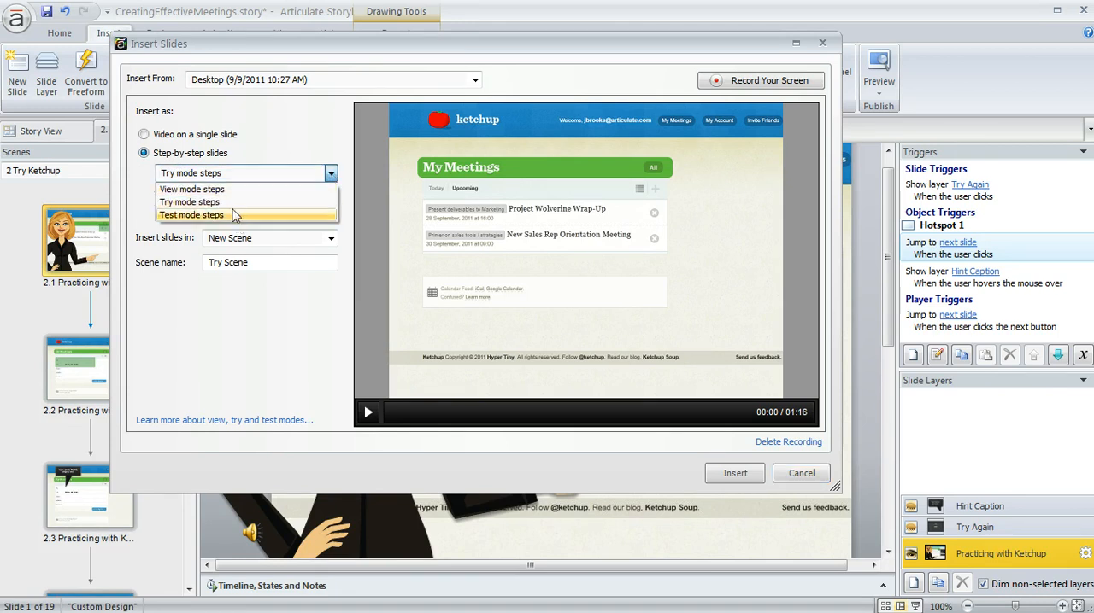
pyautogui.moveTo(243, 202)
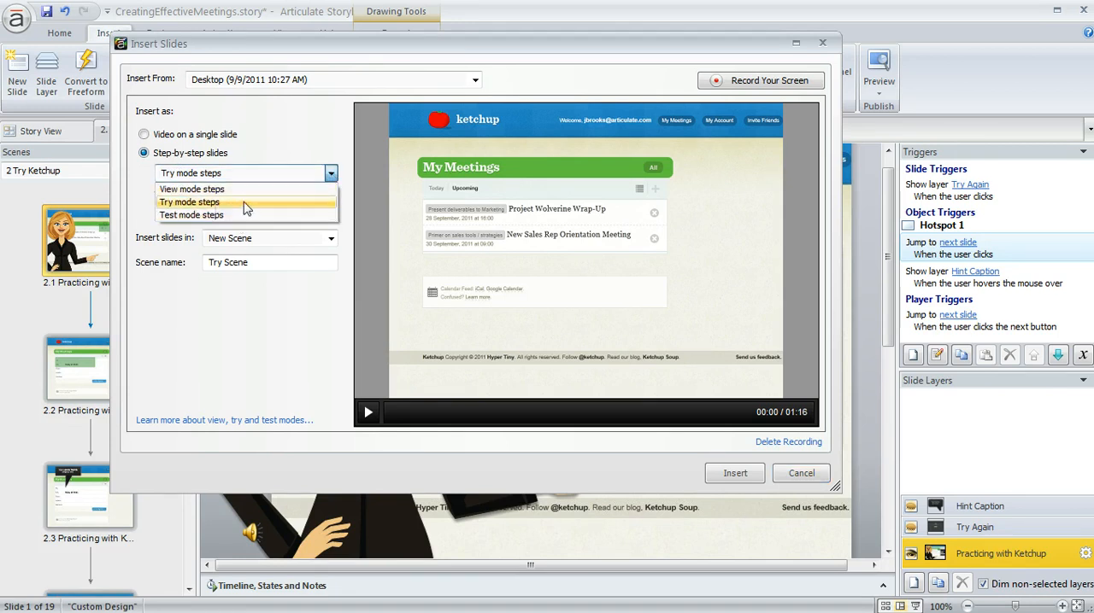
pyautogui.click(190, 202)
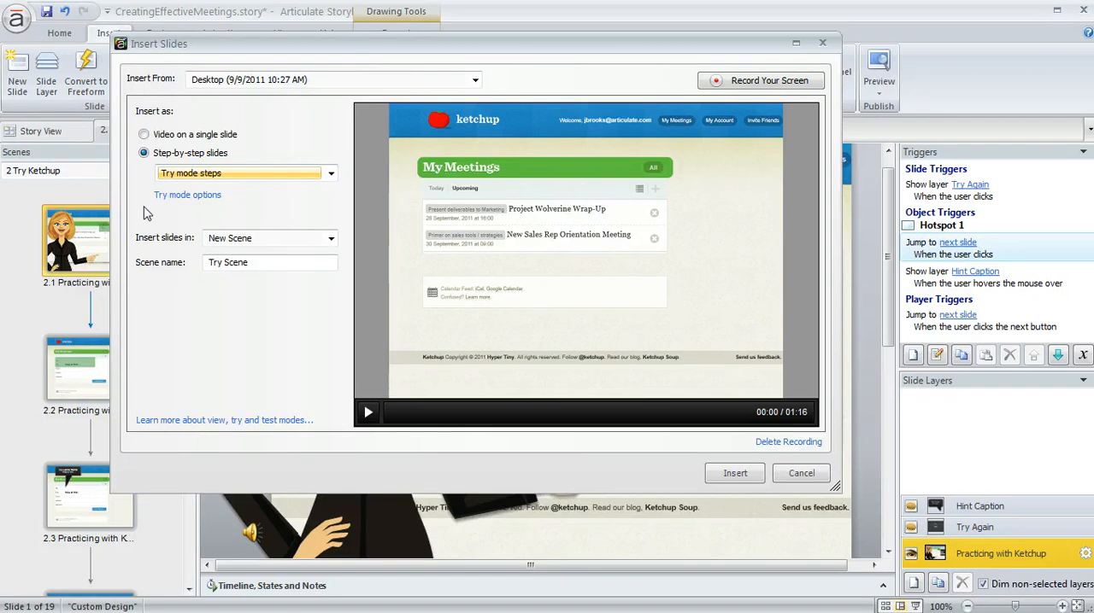
pyautogui.moveTo(188, 194)
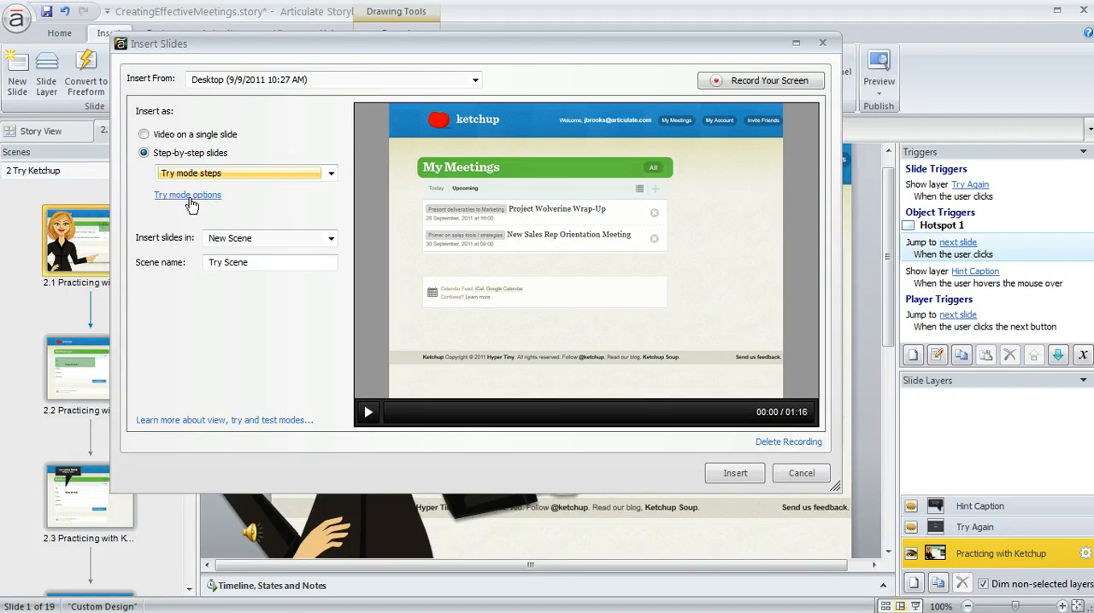
pyautogui.moveTo(179, 205)
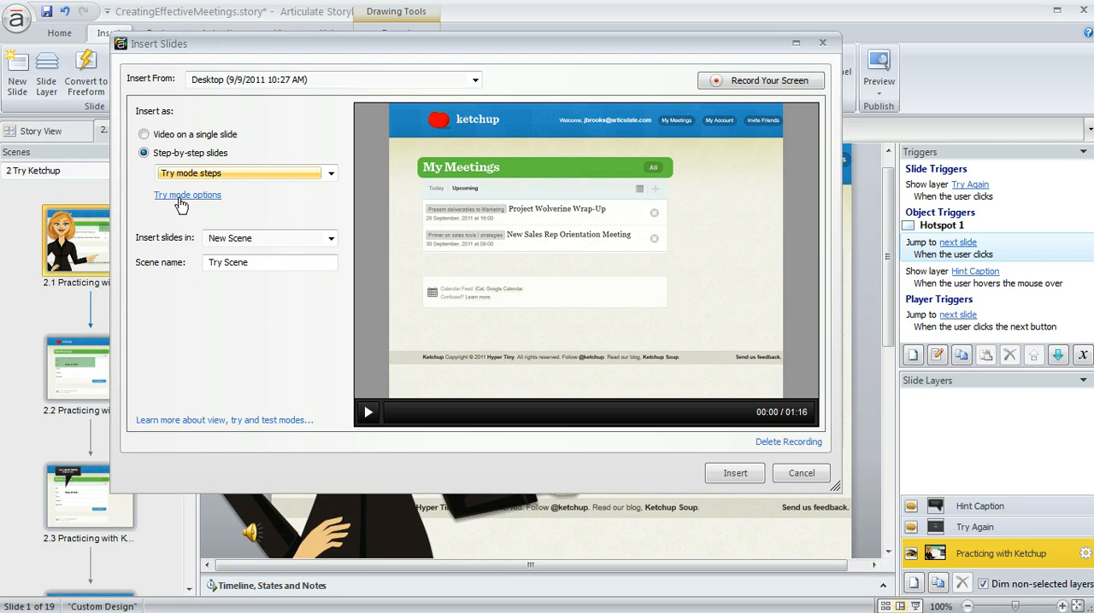
pyautogui.click(188, 194)
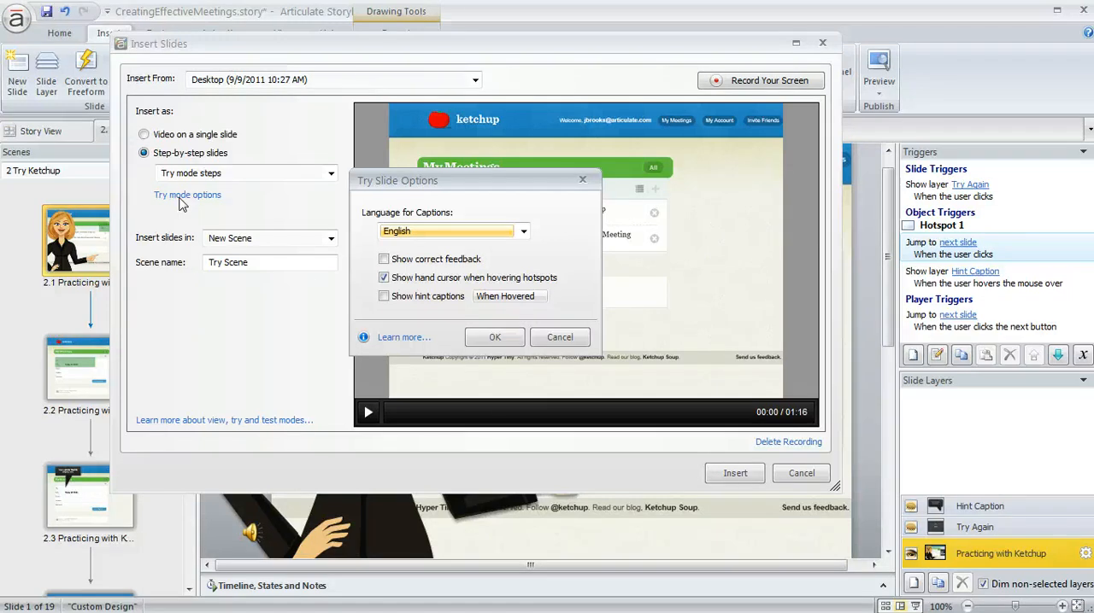
# Step: Leave correct feedback off and stop showing the hand cursor over hotspots
pyautogui.click(523, 230)
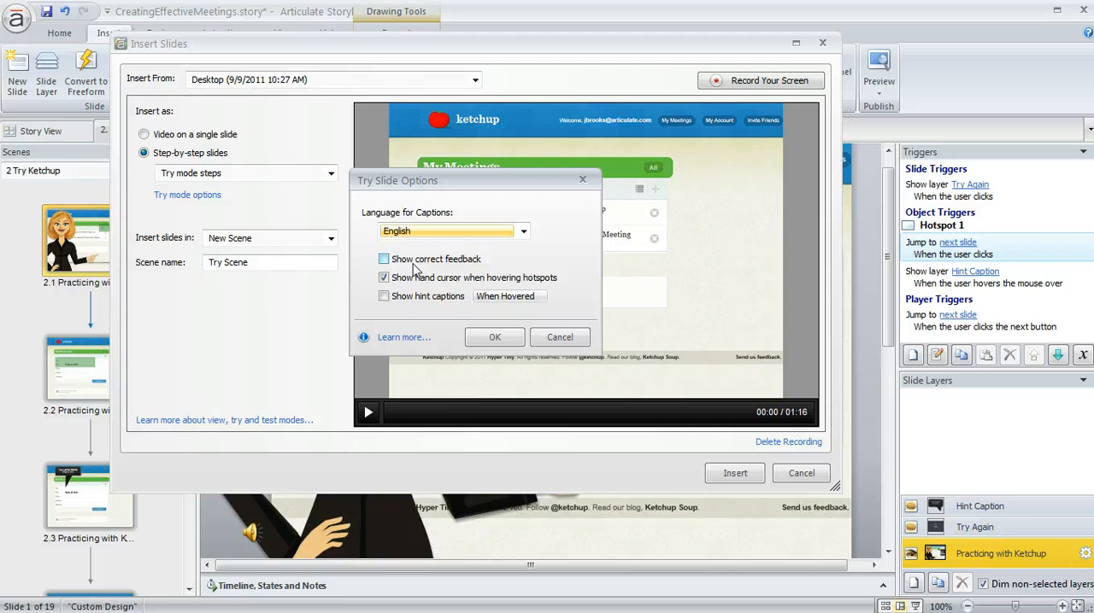
pyautogui.click(383, 260)
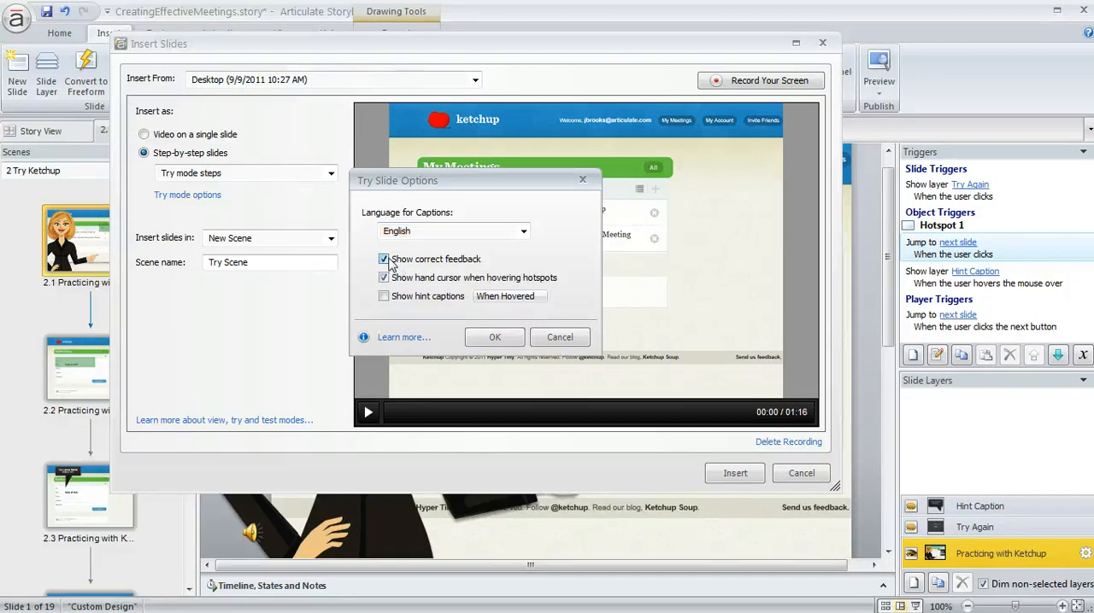
pyautogui.click(383, 259)
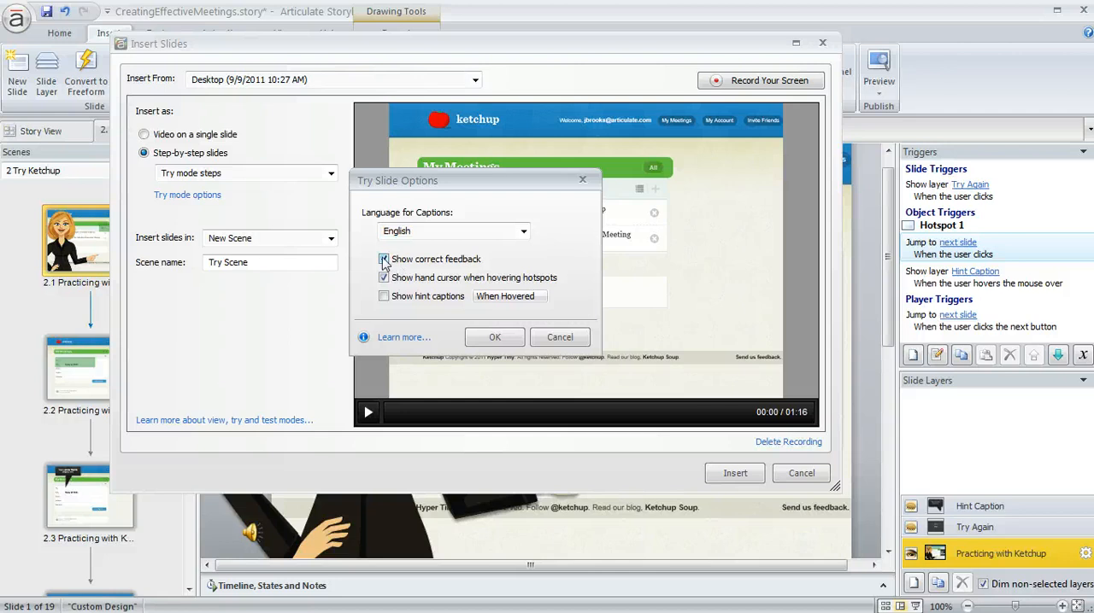
pyautogui.click(383, 260)
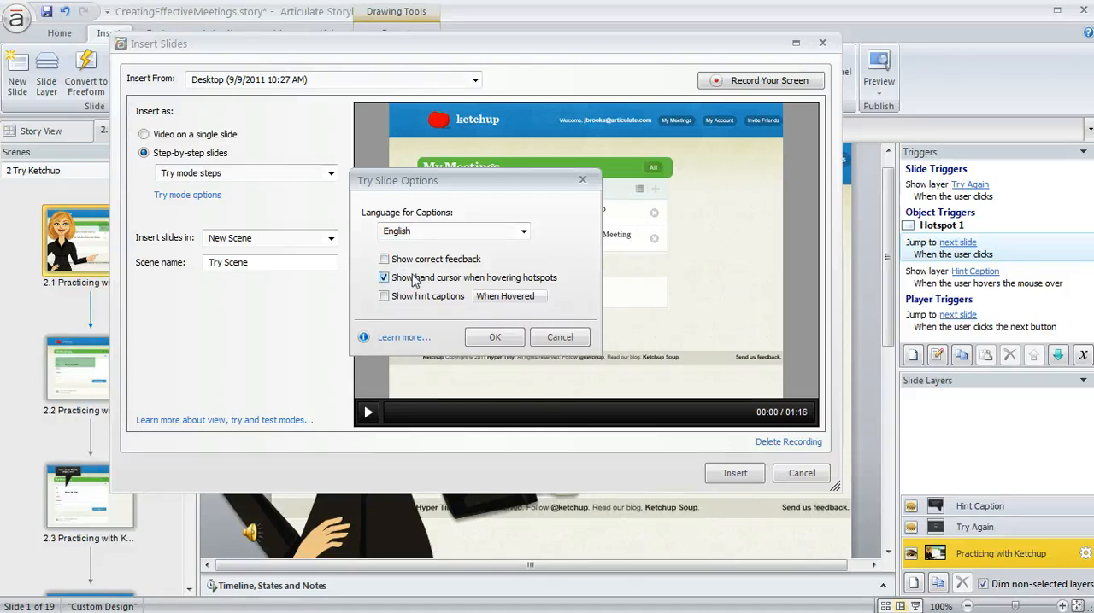
pyautogui.moveTo(494, 287)
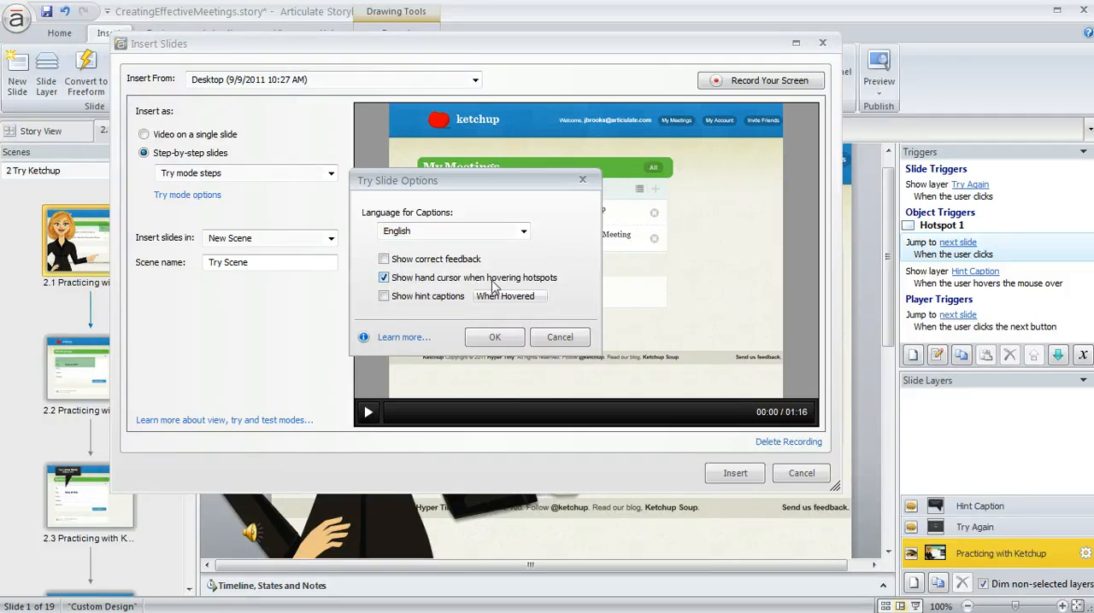
pyautogui.moveTo(431, 291)
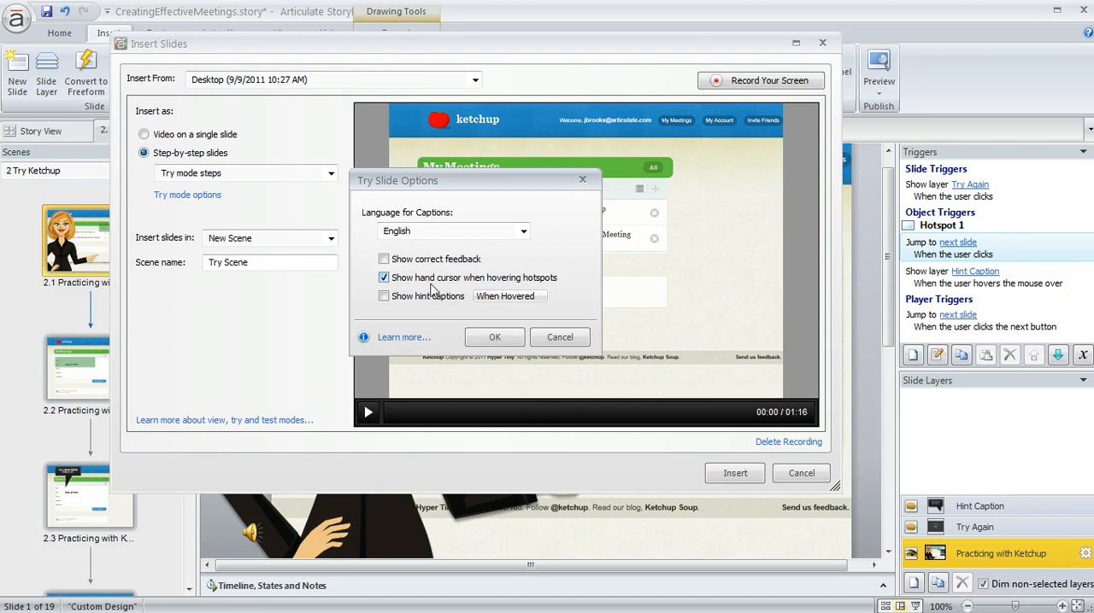
pyautogui.moveTo(454, 291)
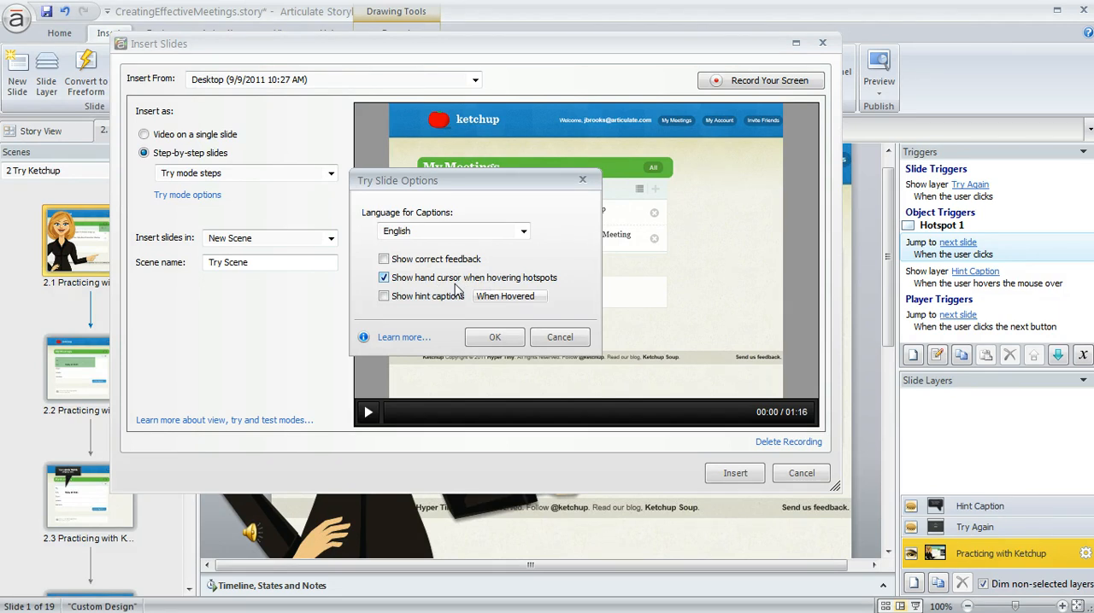
pyautogui.moveTo(421, 290)
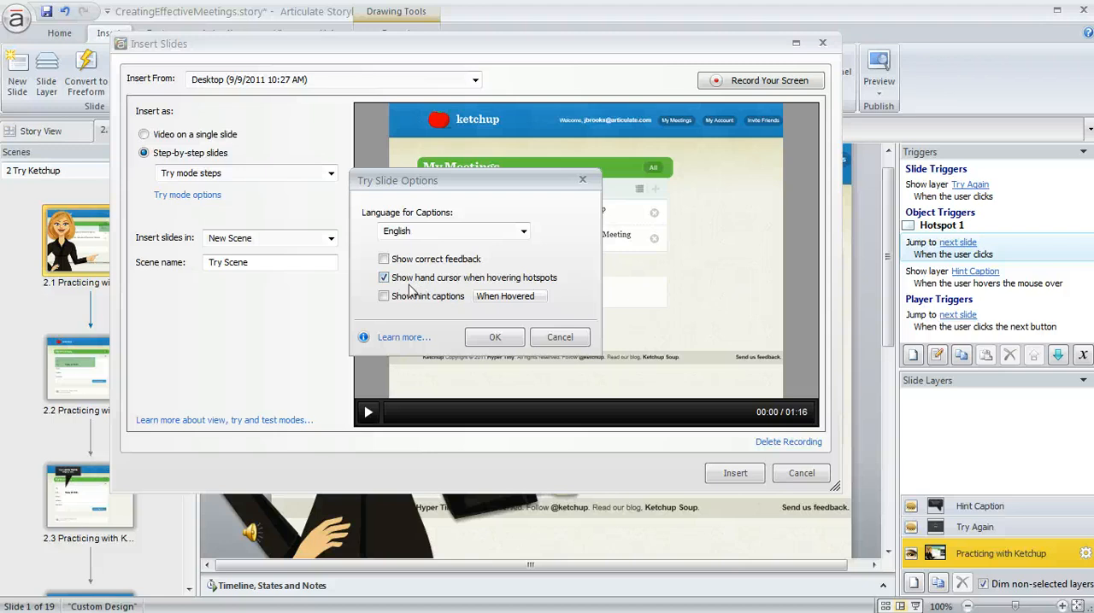
pyautogui.click(383, 276)
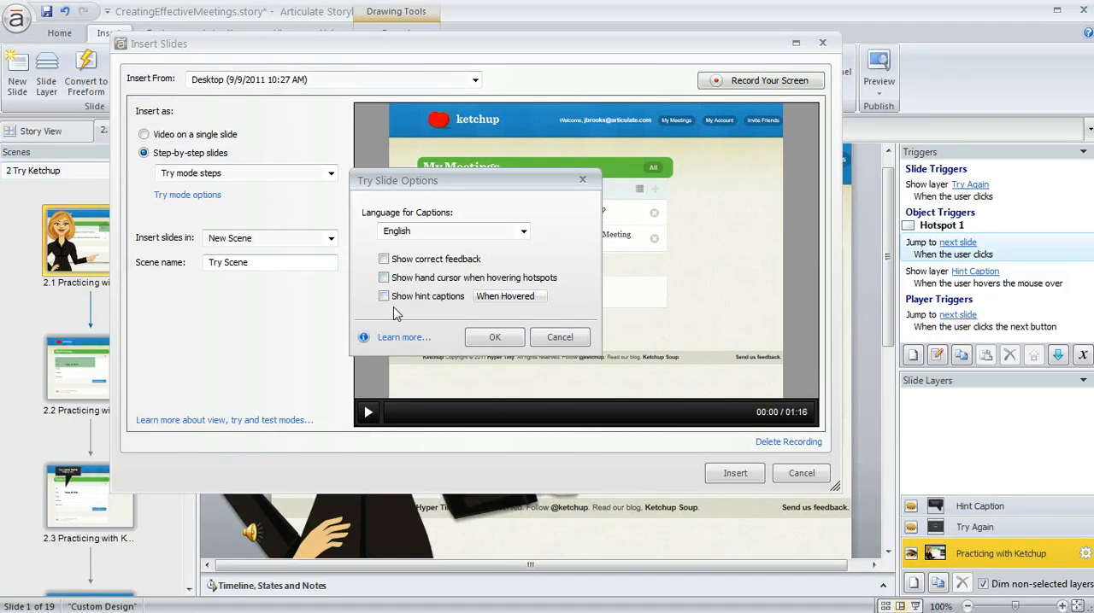
# Step: Review the hint caption timing, leave hint captions off and confirm the Try Slide Options
pyautogui.click(382, 296)
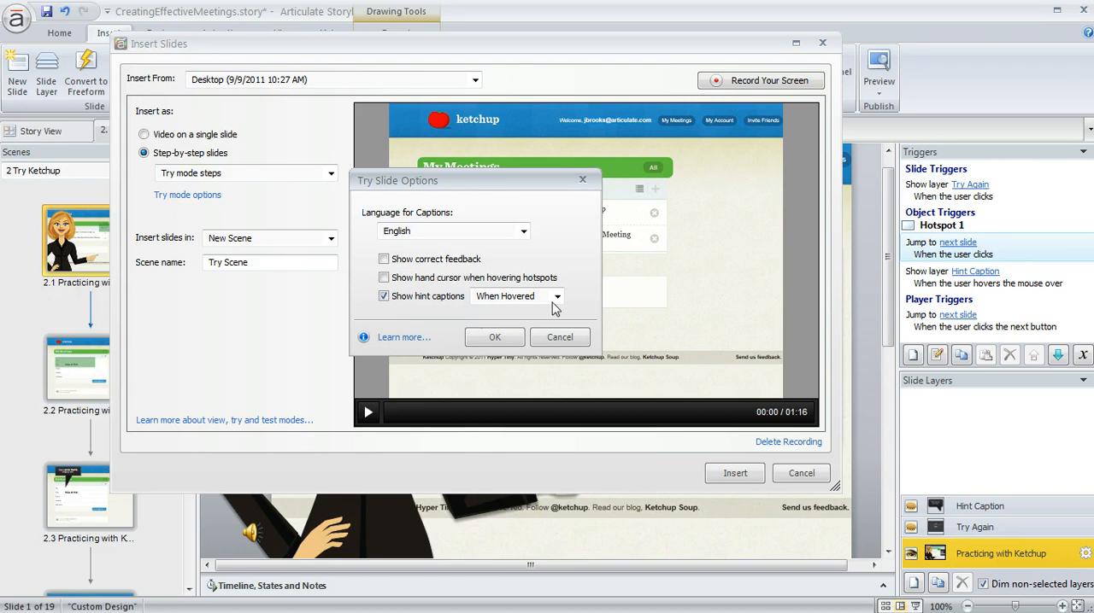
pyautogui.click(557, 296)
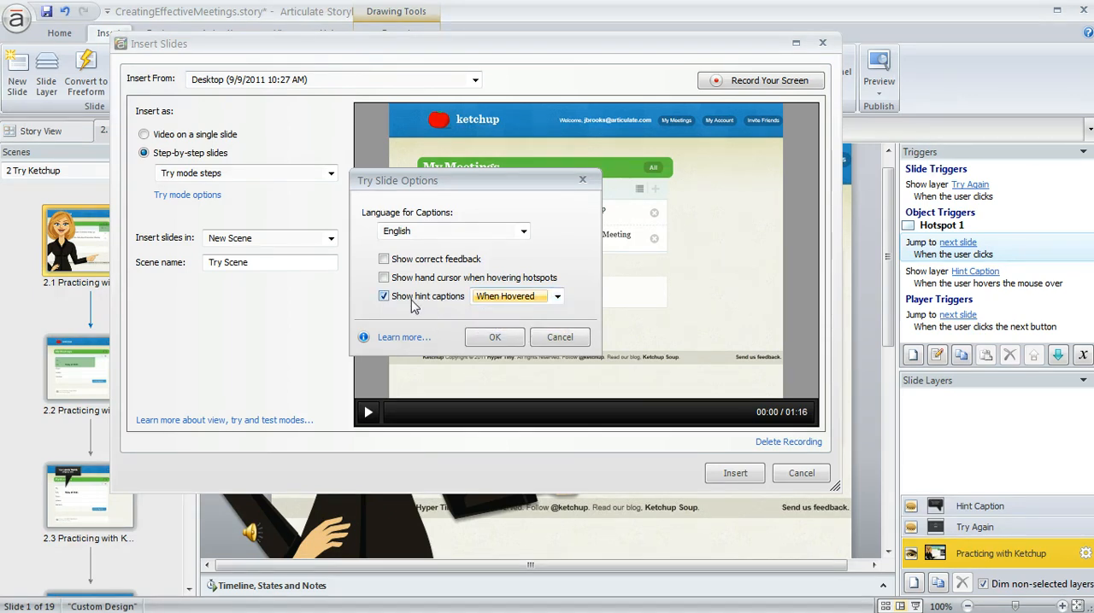
pyautogui.click(383, 295)
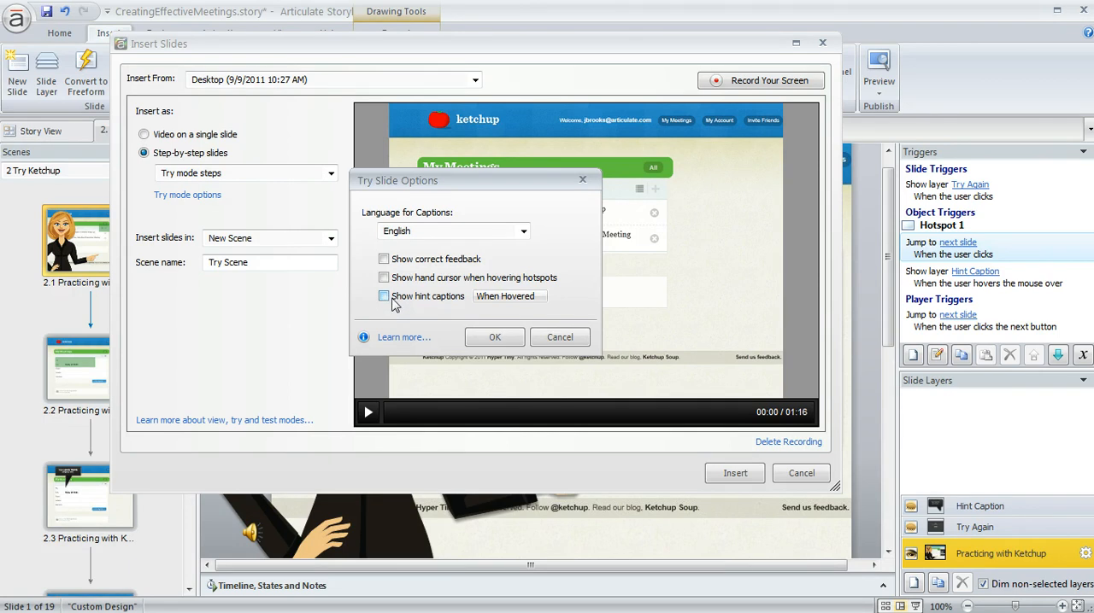
pyautogui.click(383, 296)
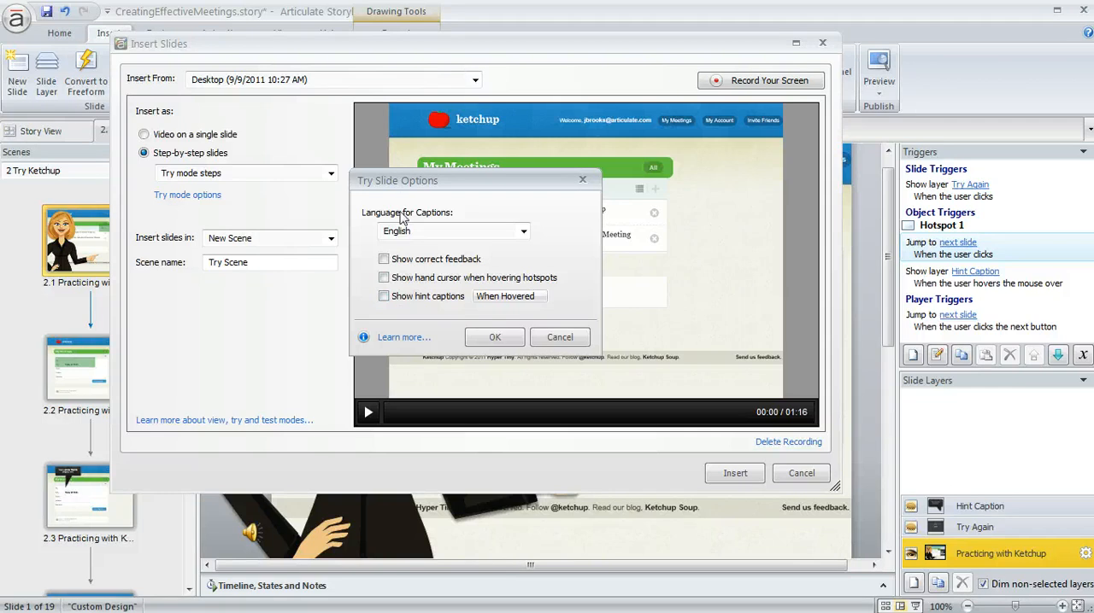
pyautogui.moveTo(437, 318)
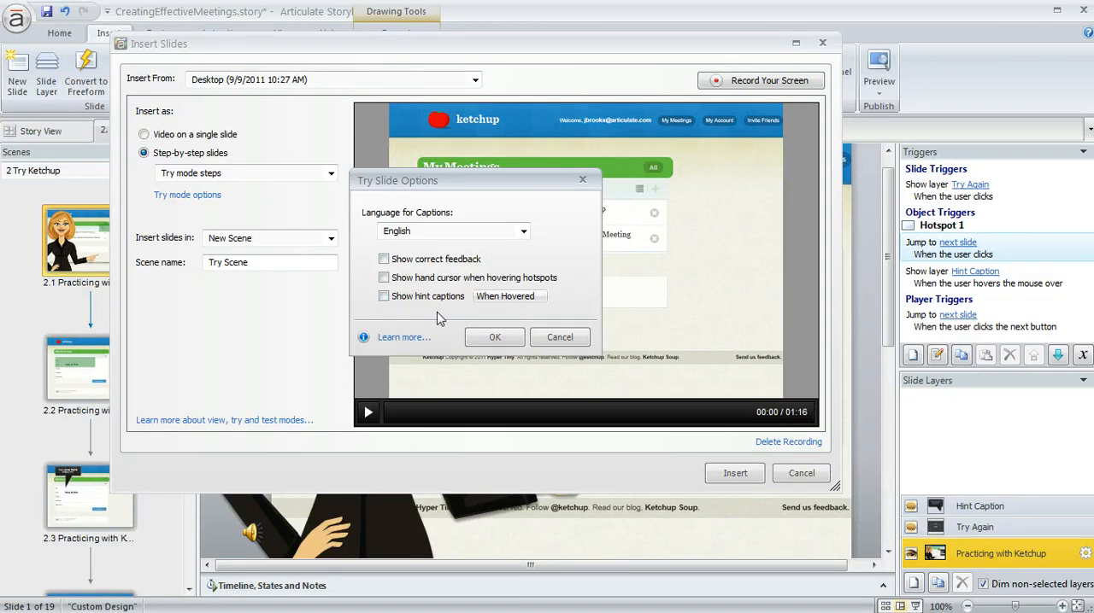
pyautogui.click(493, 336)
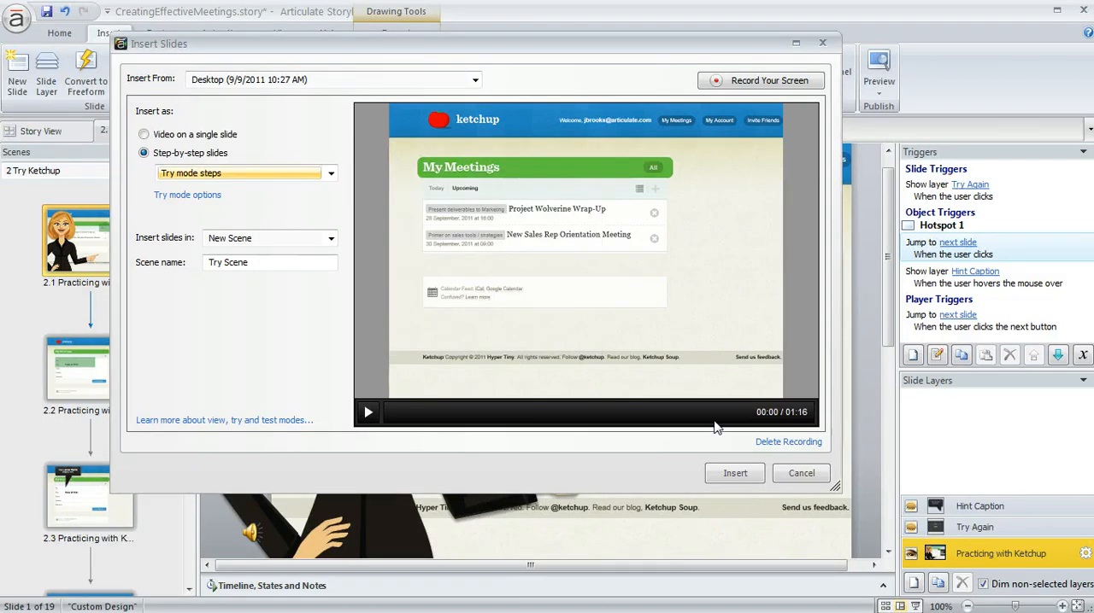
# Step: Insert the Try mode slides into the project as a new Try Scene
pyautogui.click(735, 474)
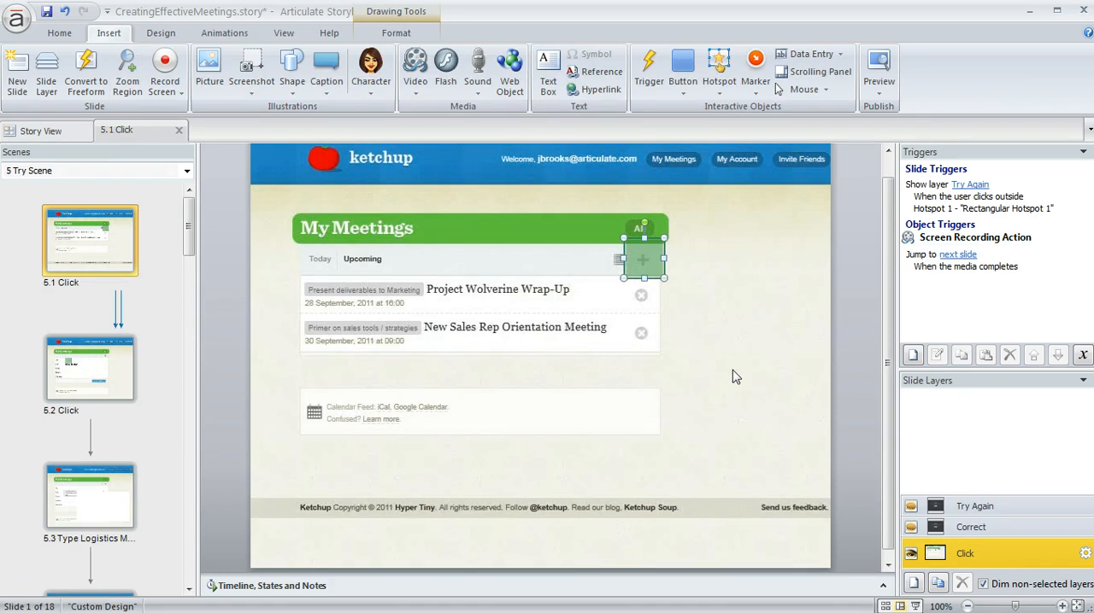
pyautogui.moveTo(646, 243)
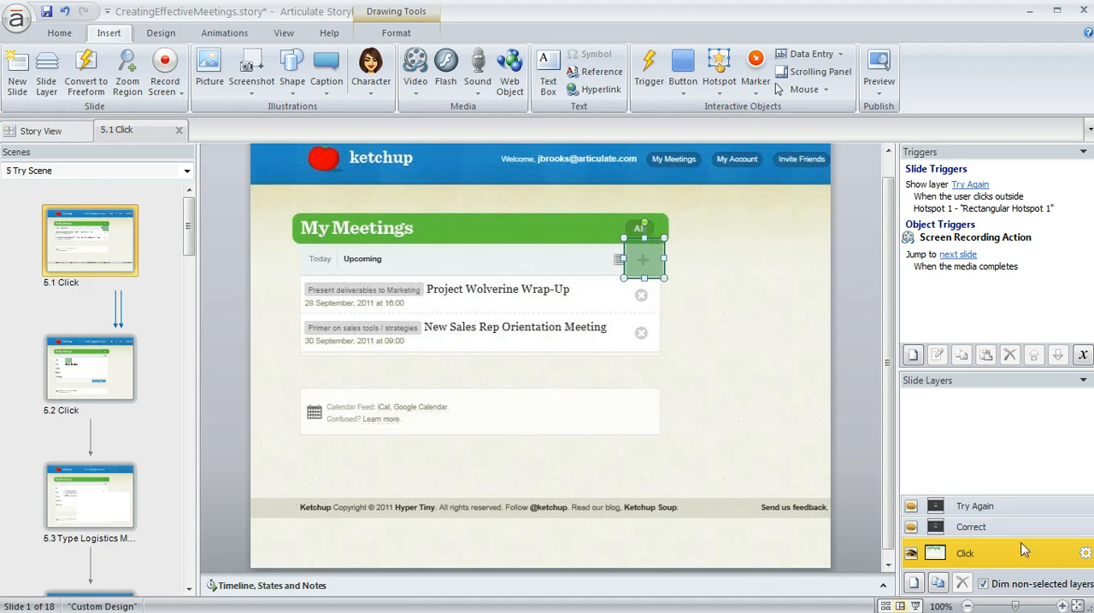
pyautogui.moveTo(1000, 469)
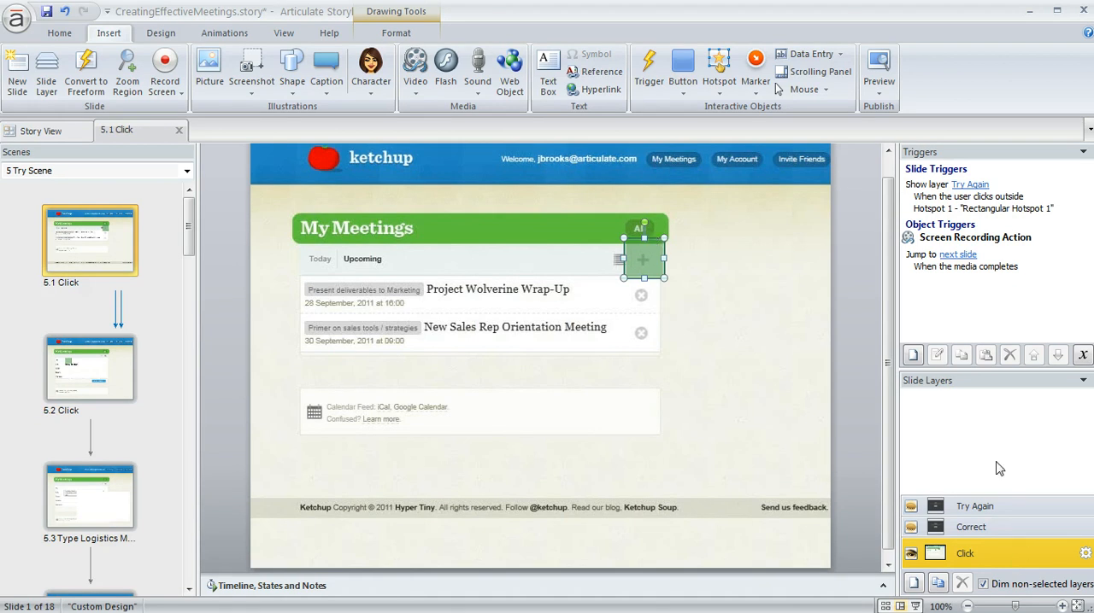
pyautogui.moveTo(926, 287)
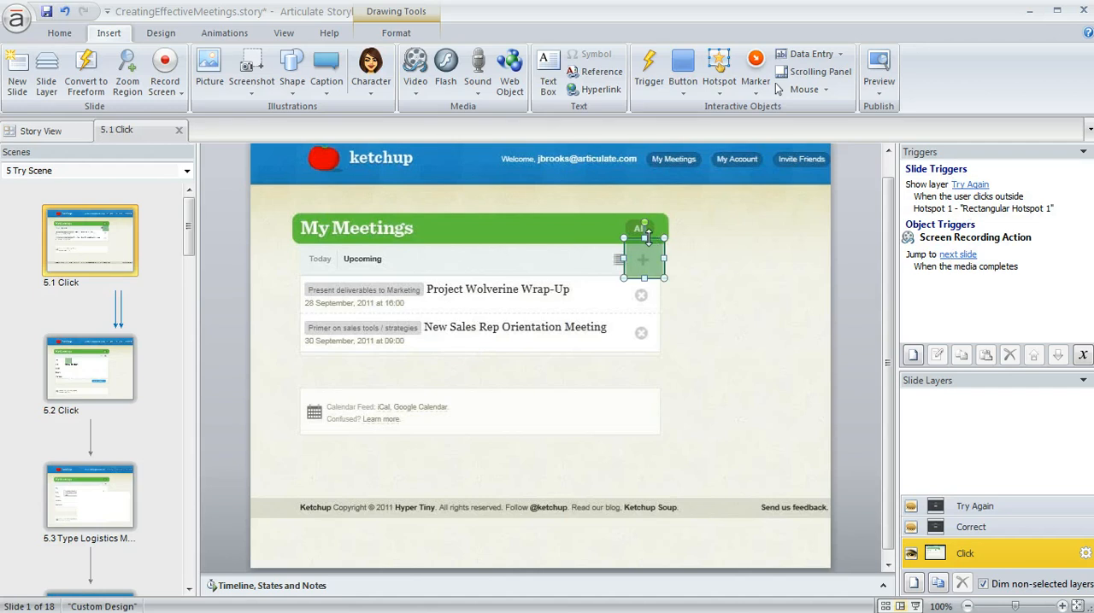
pyautogui.moveTo(684, 261)
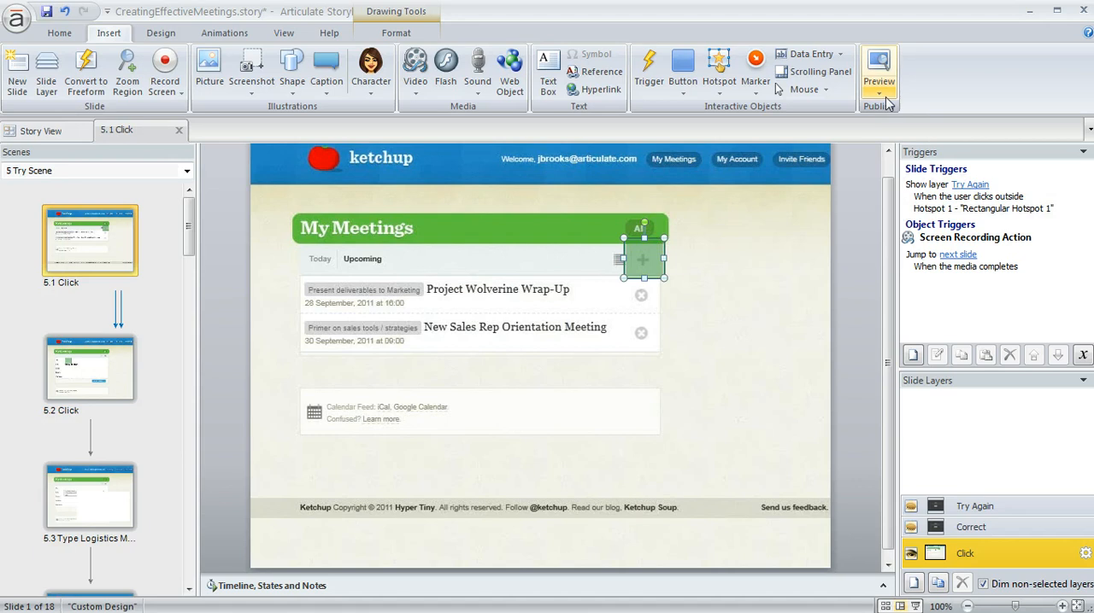
pyautogui.click(879, 69)
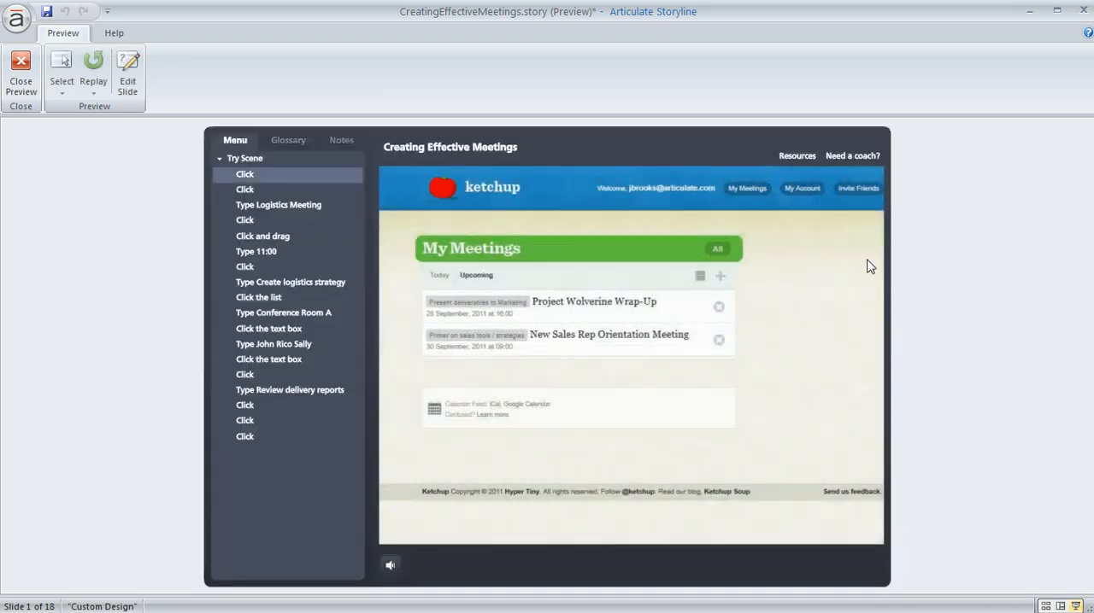
pyautogui.moveTo(670, 246)
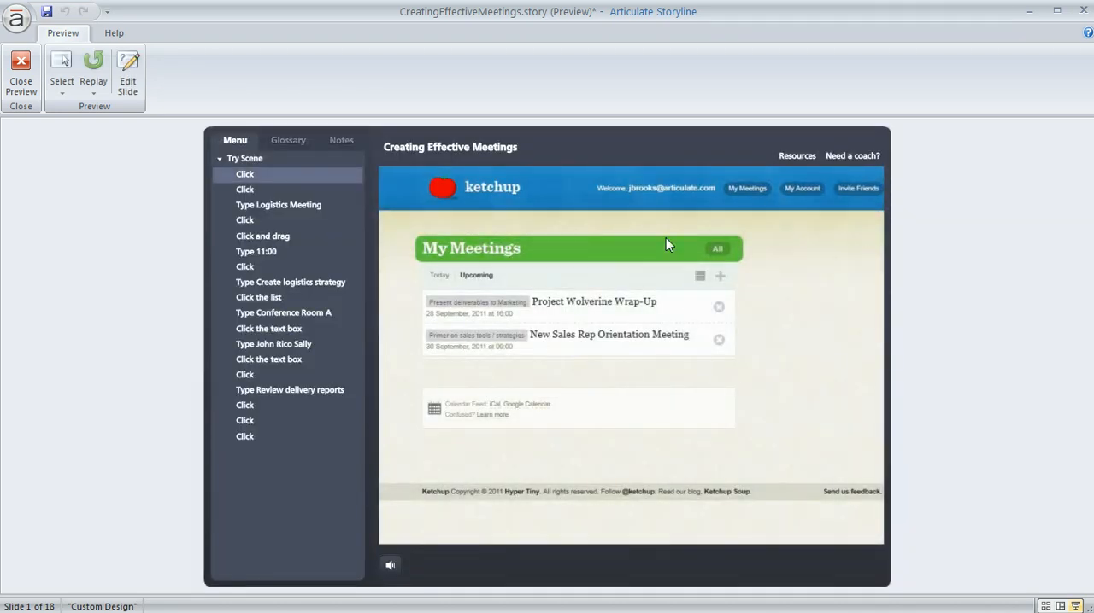
pyautogui.moveTo(742, 292)
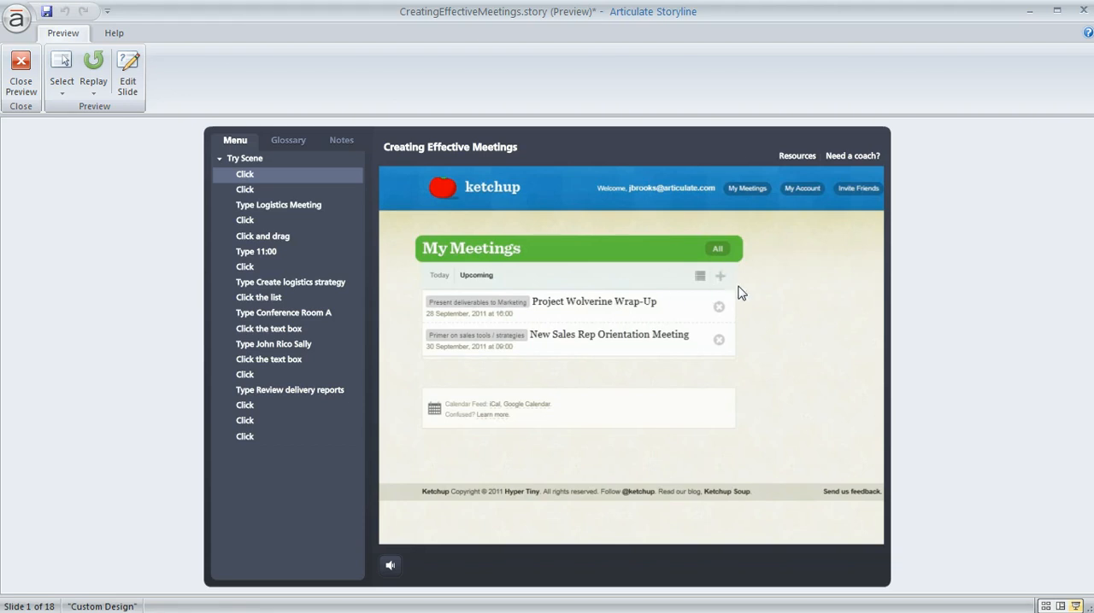
pyautogui.moveTo(728, 275)
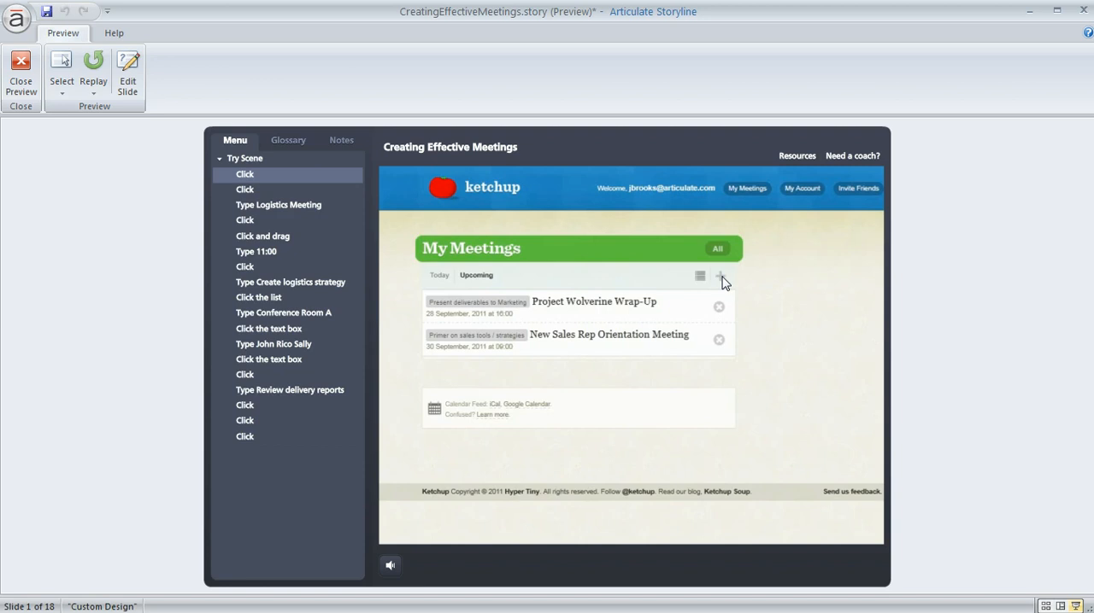
pyautogui.moveTo(728, 287)
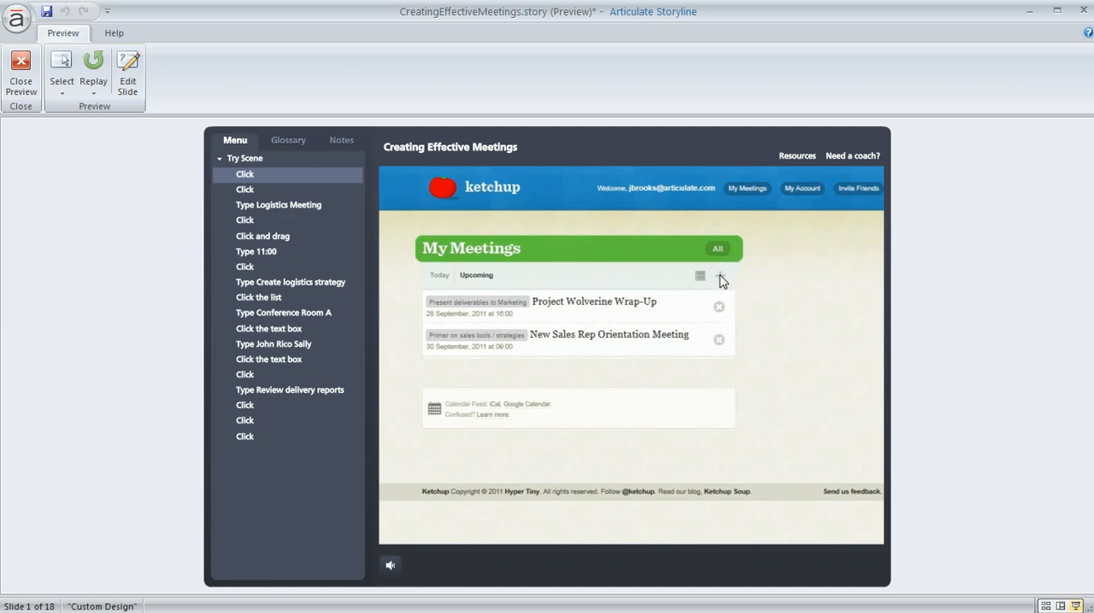
pyautogui.click(721, 275)
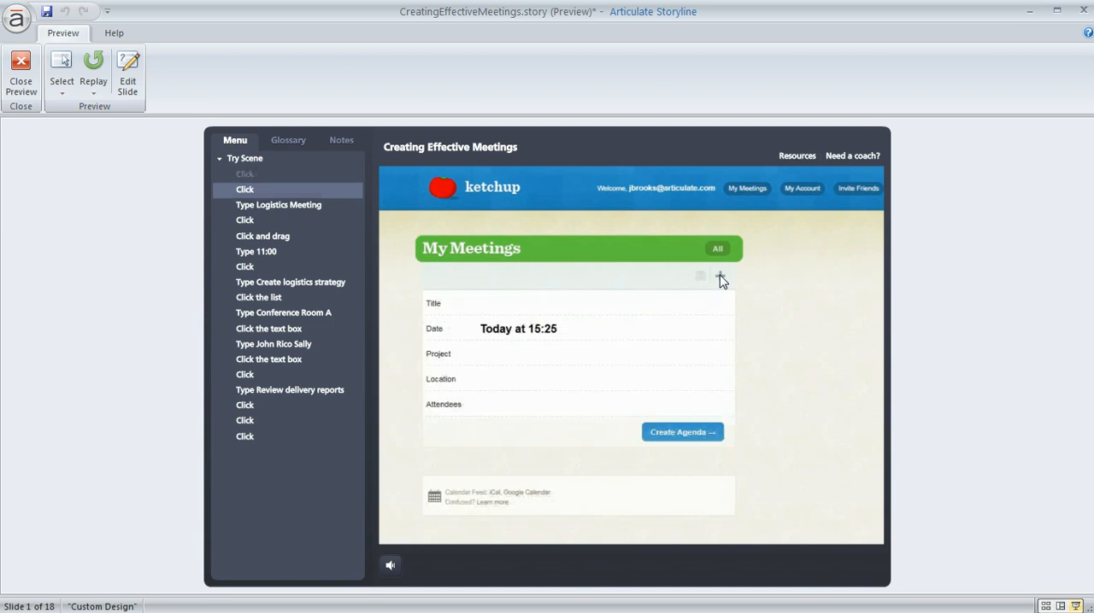
pyautogui.moveTo(504, 406)
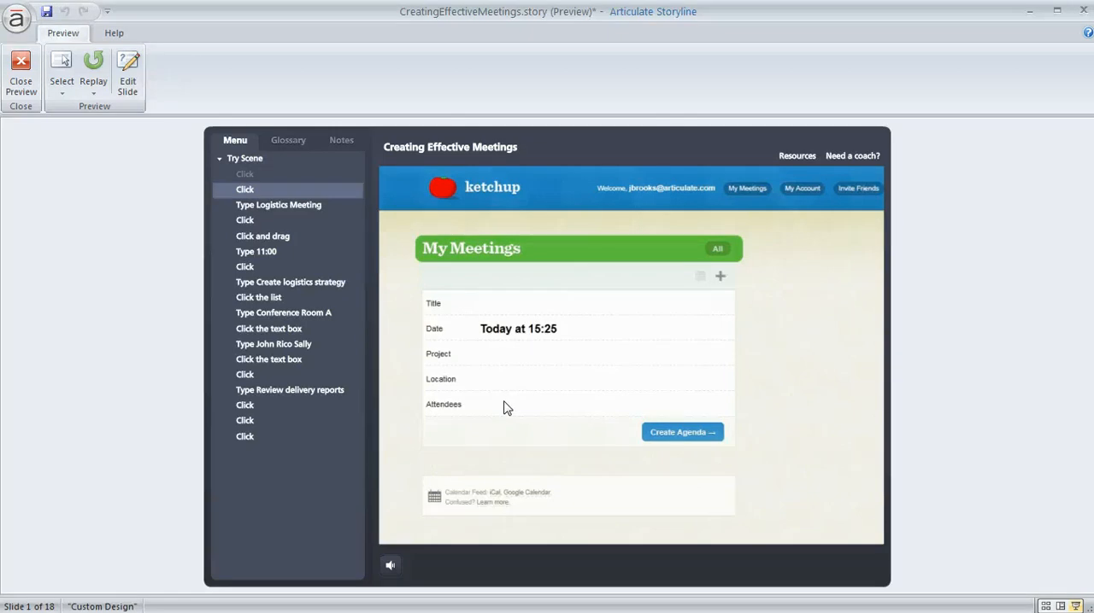
pyautogui.moveTo(144, 205)
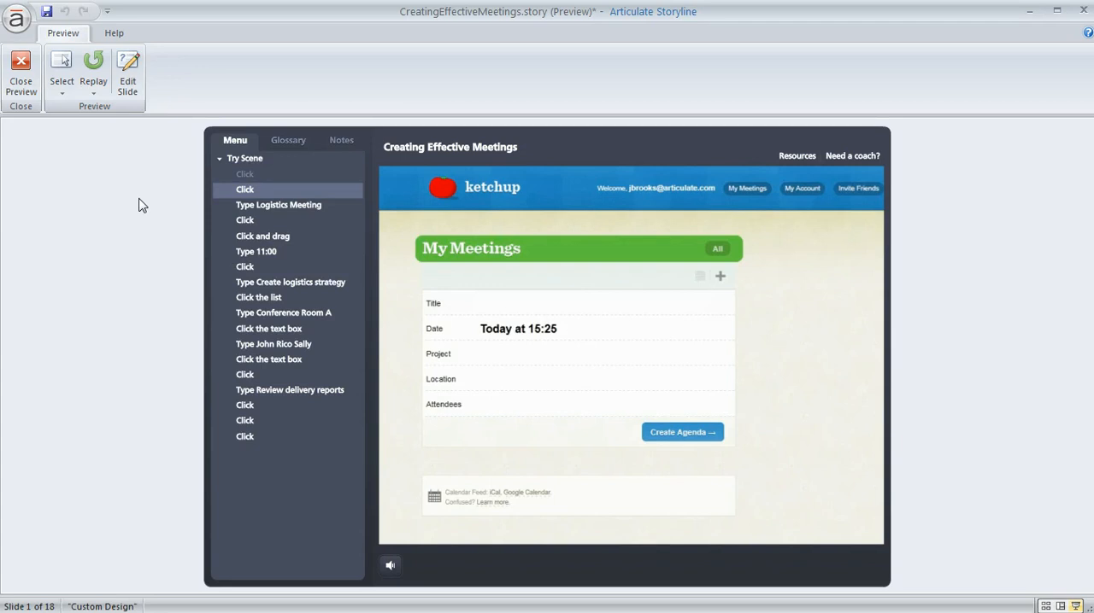
pyautogui.click(21, 72)
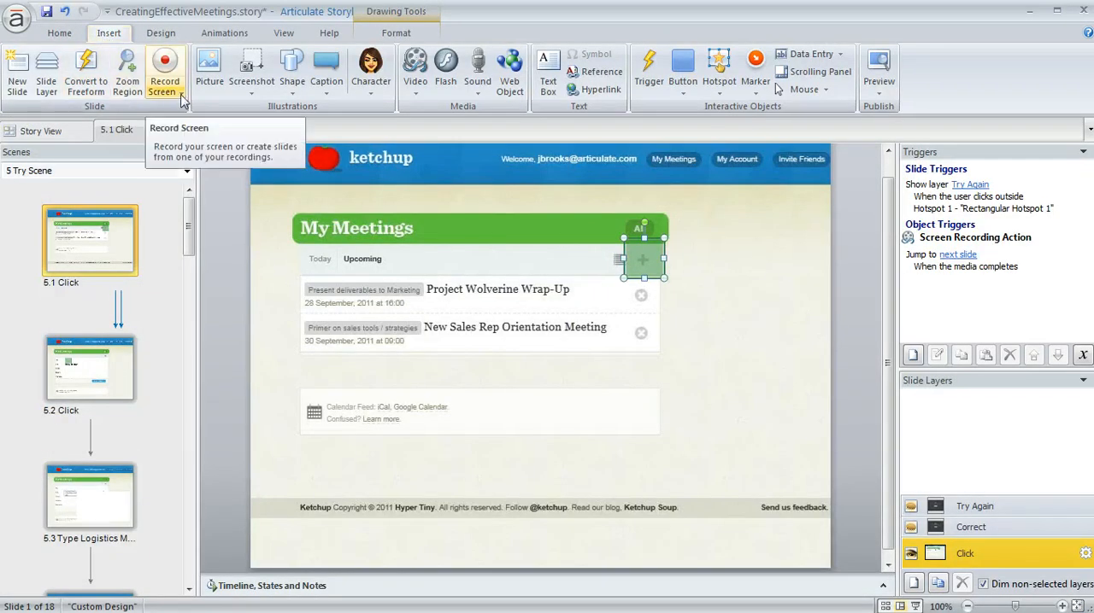
# Step: Reopen Insert Slides from Record Screen and switch the mode through View to Test mode steps
pyautogui.click(164, 85)
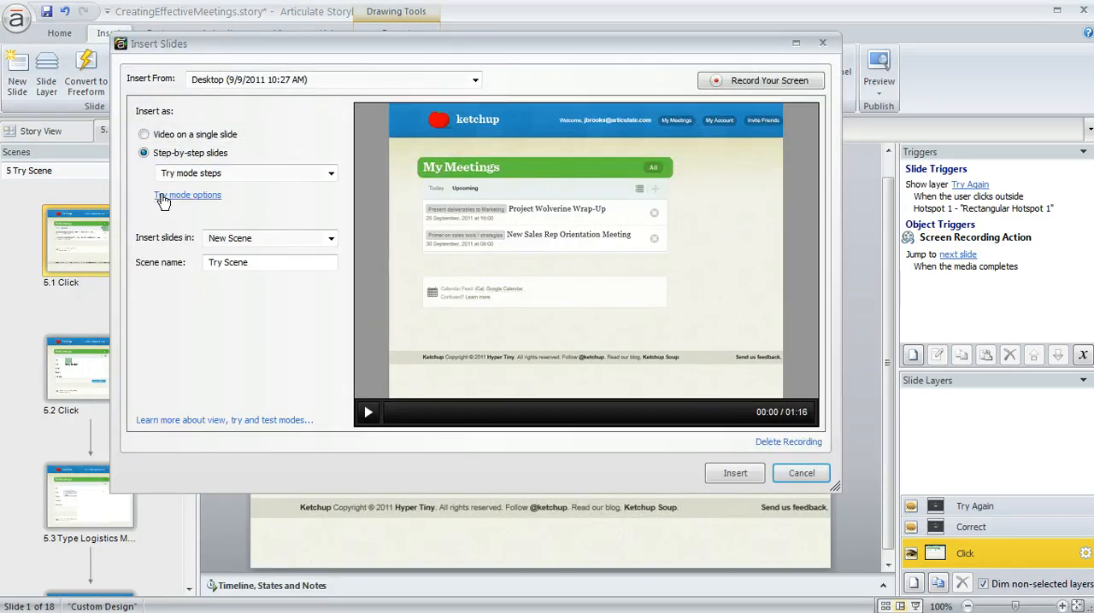
pyautogui.click(332, 173)
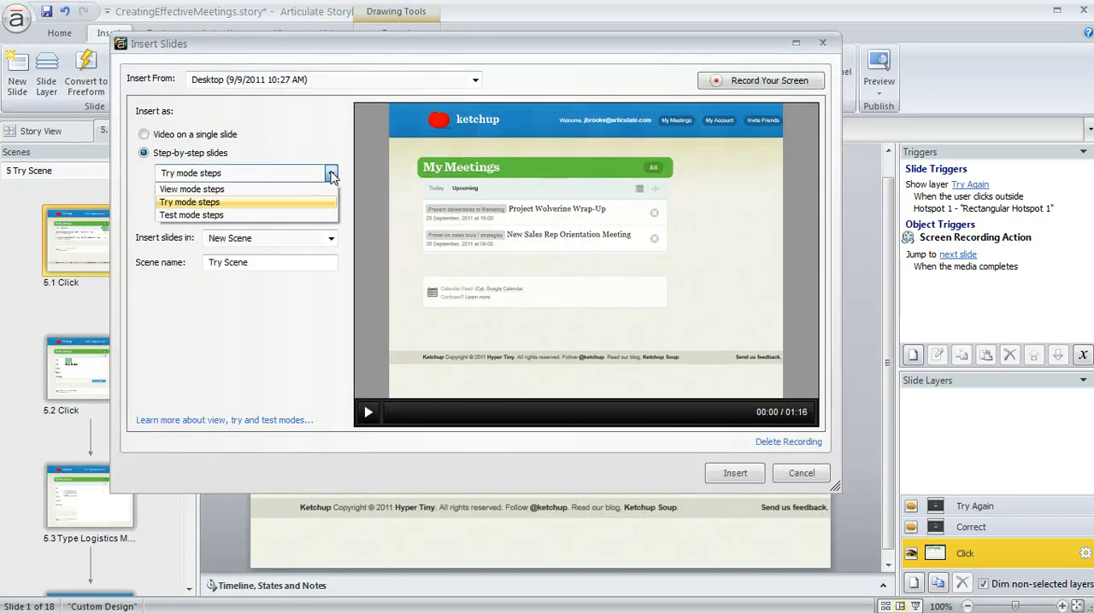
pyautogui.click(191, 188)
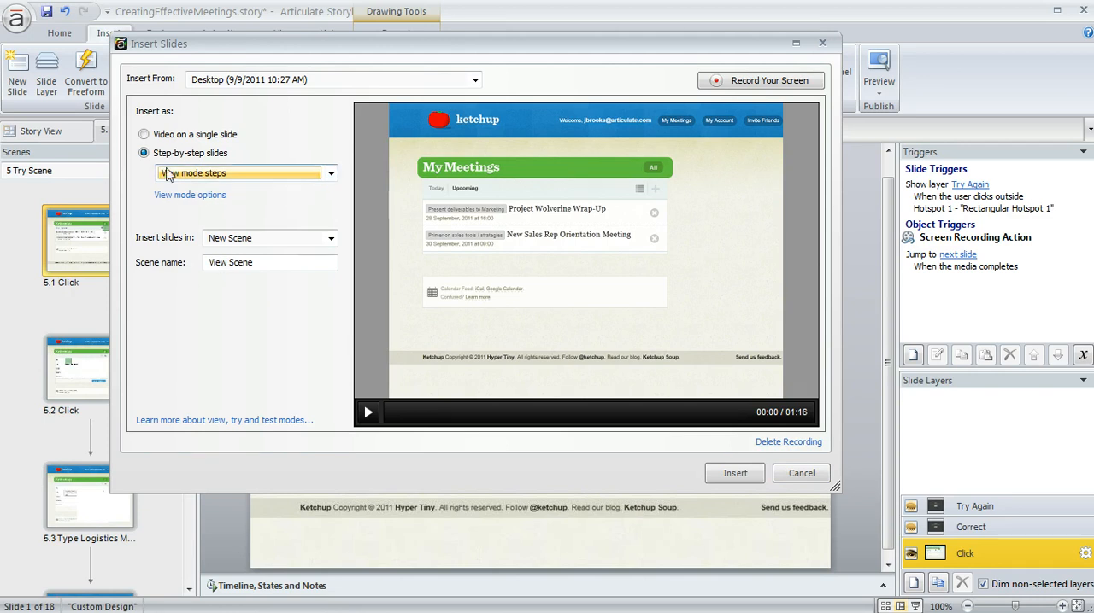
pyautogui.click(331, 173)
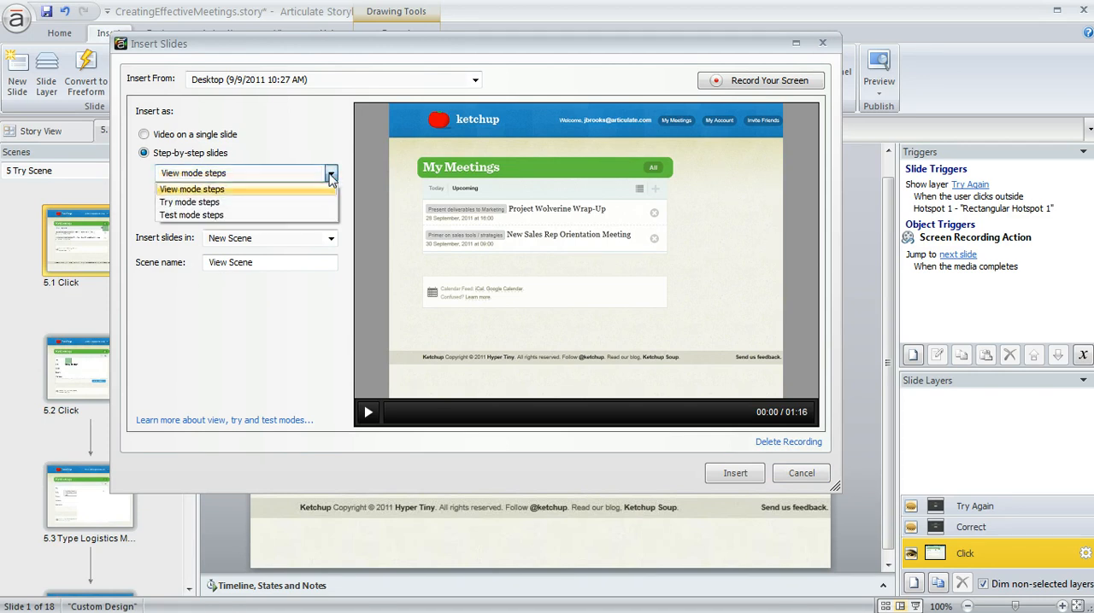
pyautogui.click(191, 216)
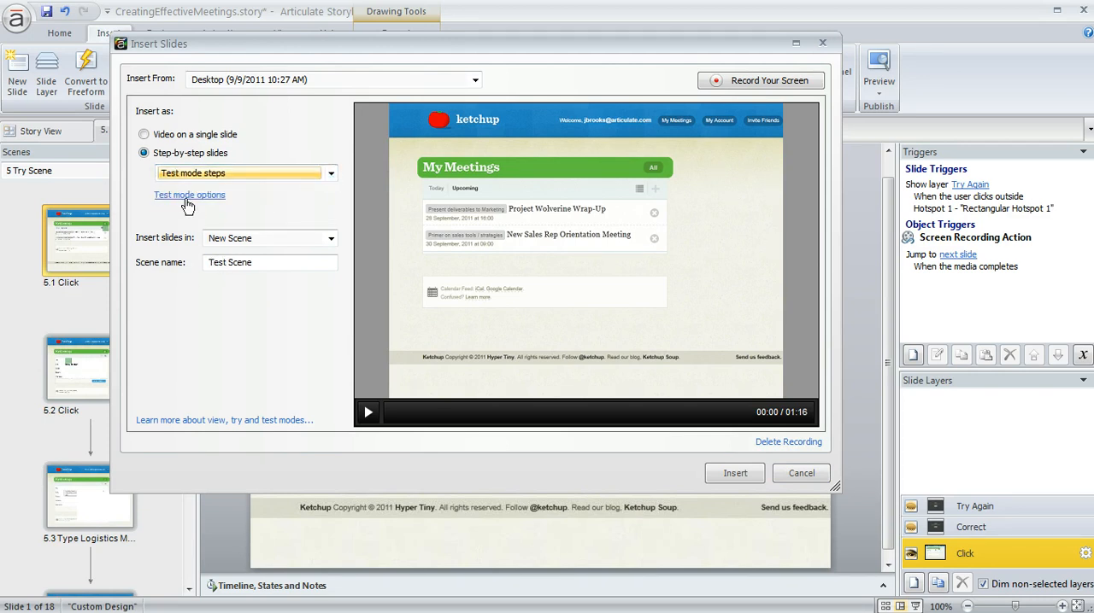
# Step: Set the mode back to View mode steps and bring up View Slide Options
pyautogui.click(329, 172)
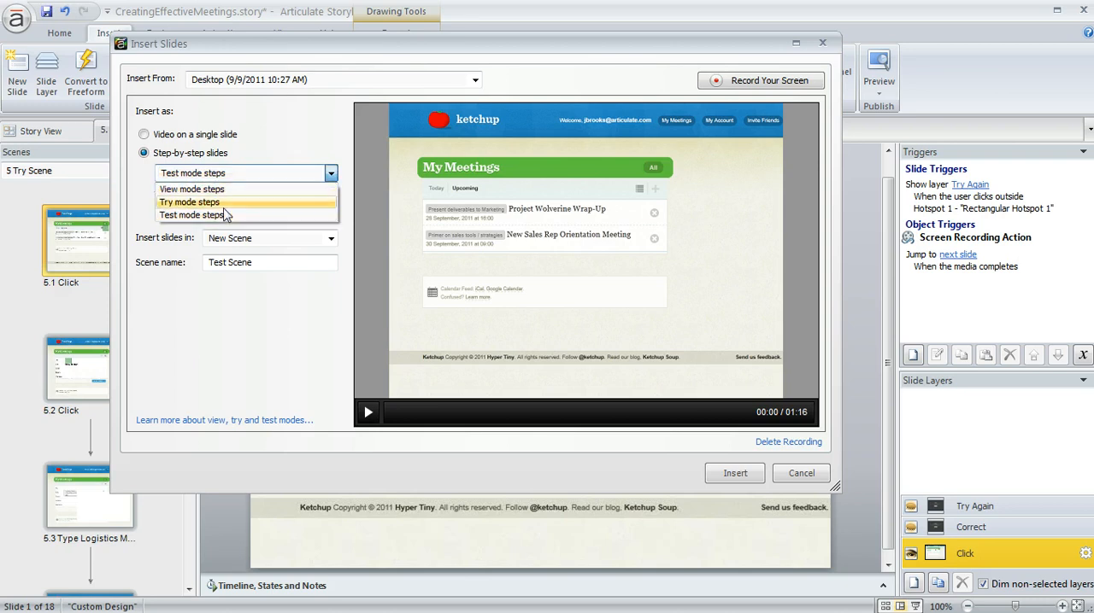
pyautogui.click(192, 188)
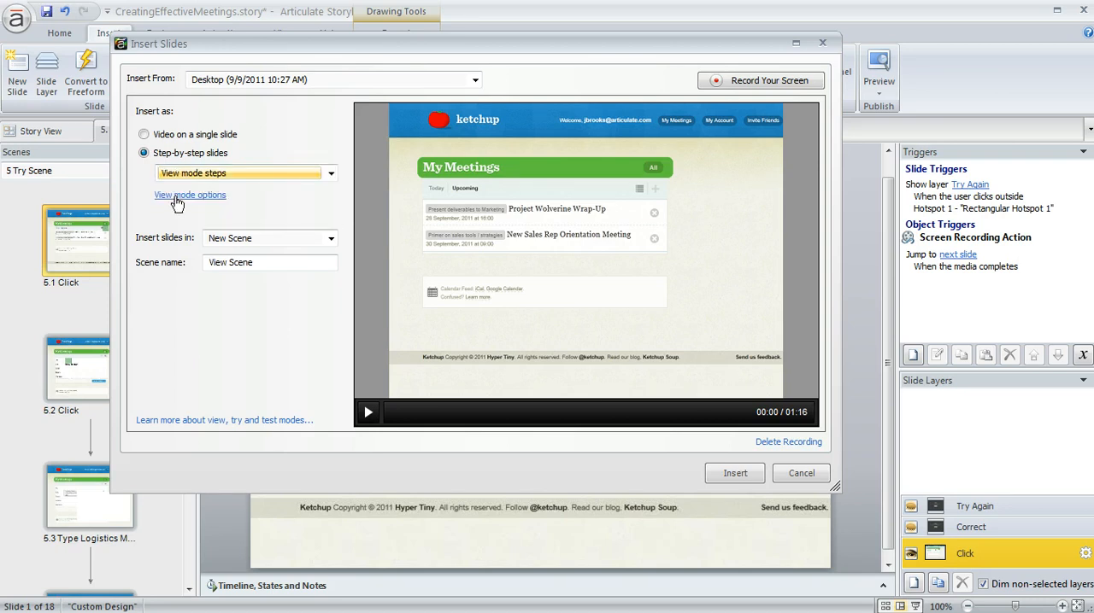
pyautogui.click(190, 195)
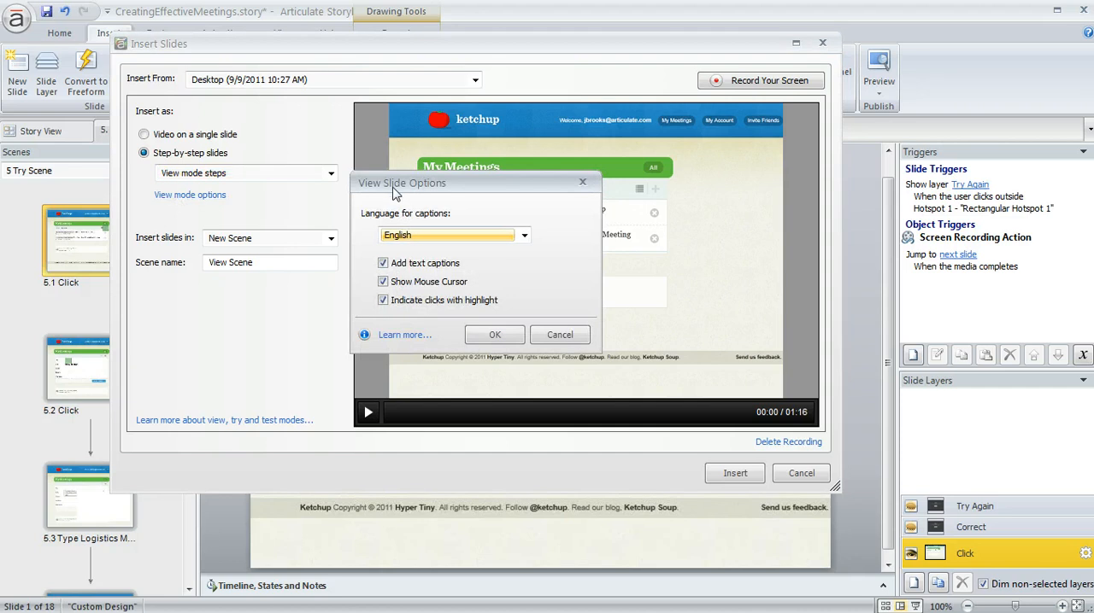
pyautogui.moveTo(414, 314)
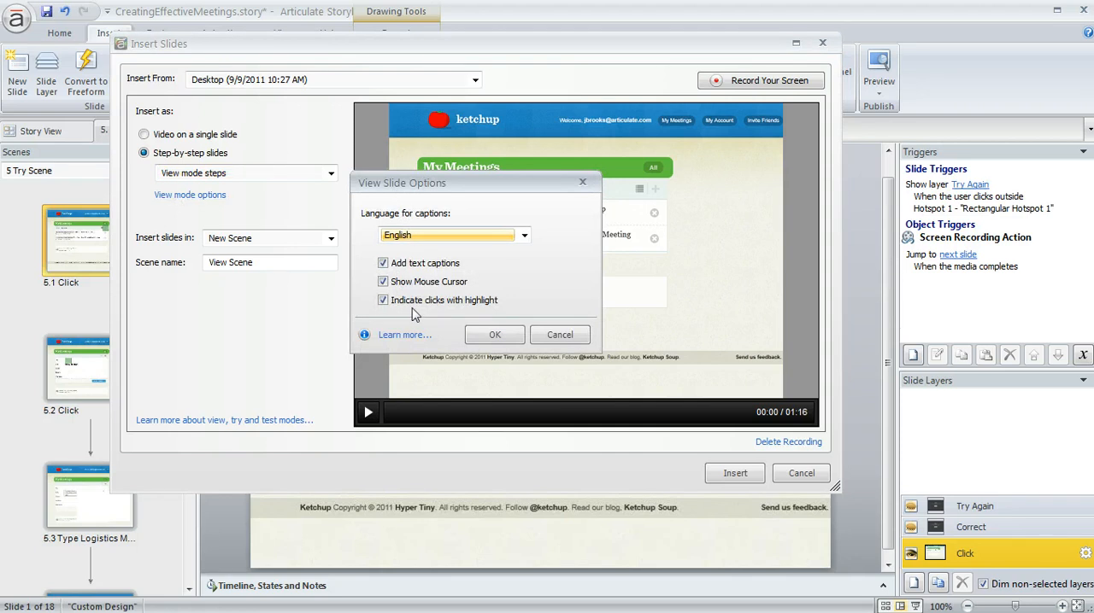